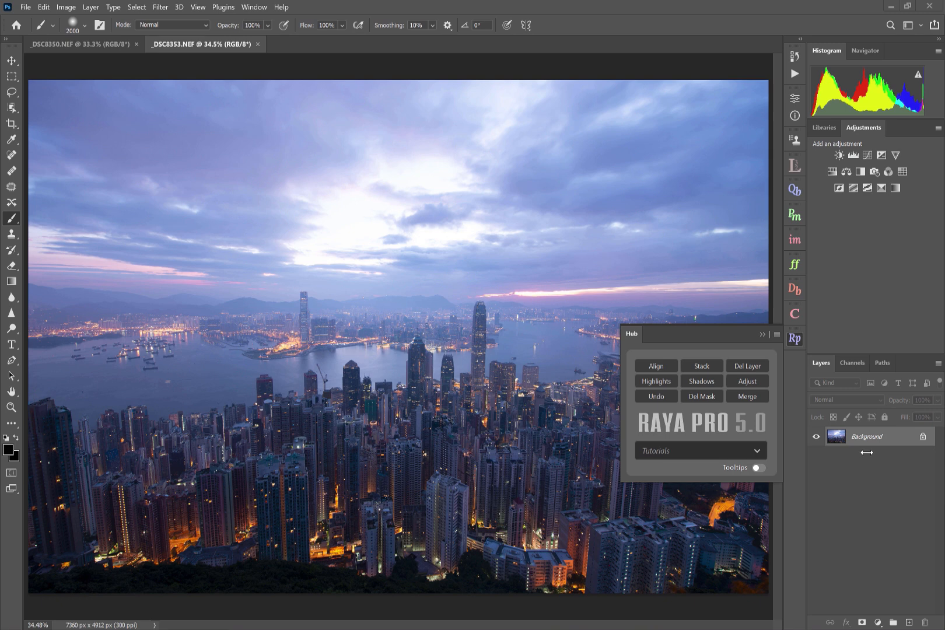
{"action": "mouse_move", "coordinate": [857, 488]}
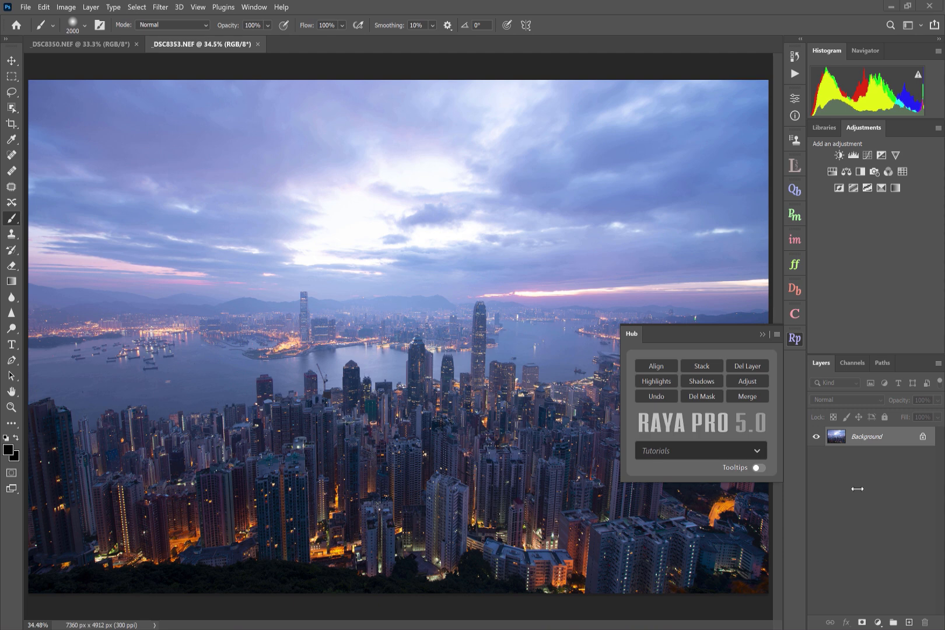
{"action": "mouse_move", "coordinate": [601, 425]}
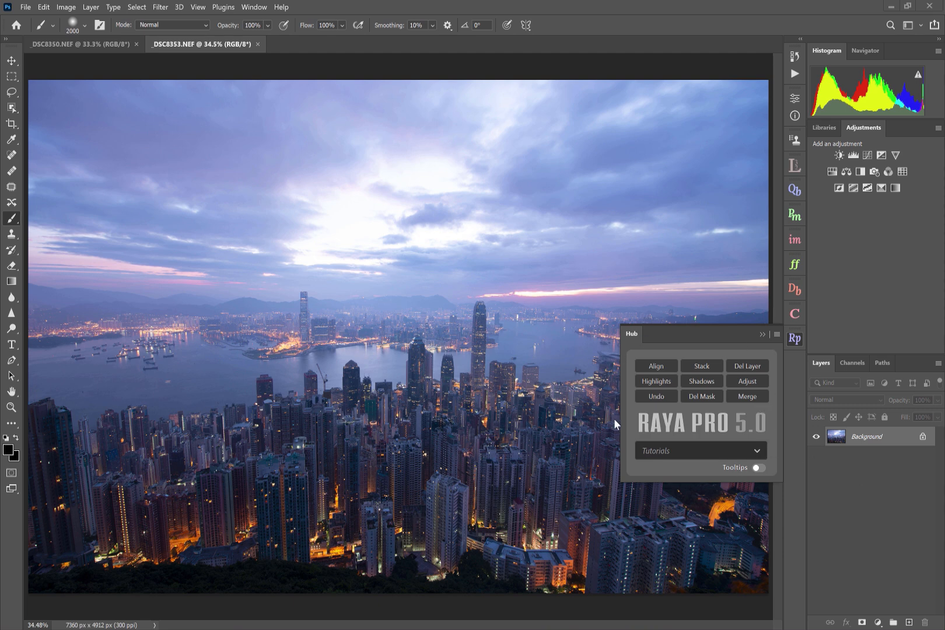
{"action": "mouse_move", "coordinate": [778, 377]}
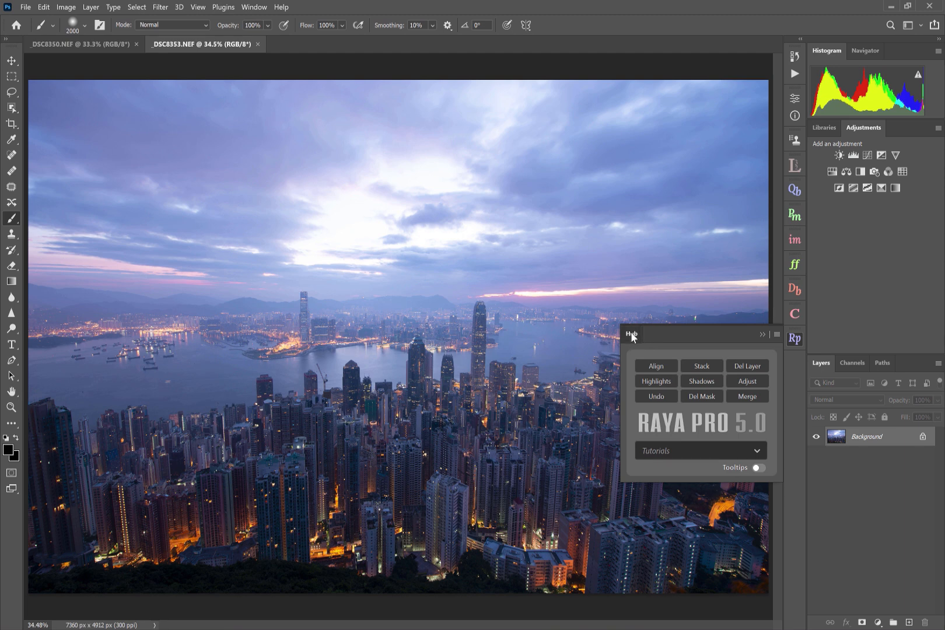
Dock the floating Raya Pro hub into the right panel group beside Histogram and Navigator.
{"action": "left_click_drag", "start_coordinate": [631, 335], "coordinate": [871, 52]}
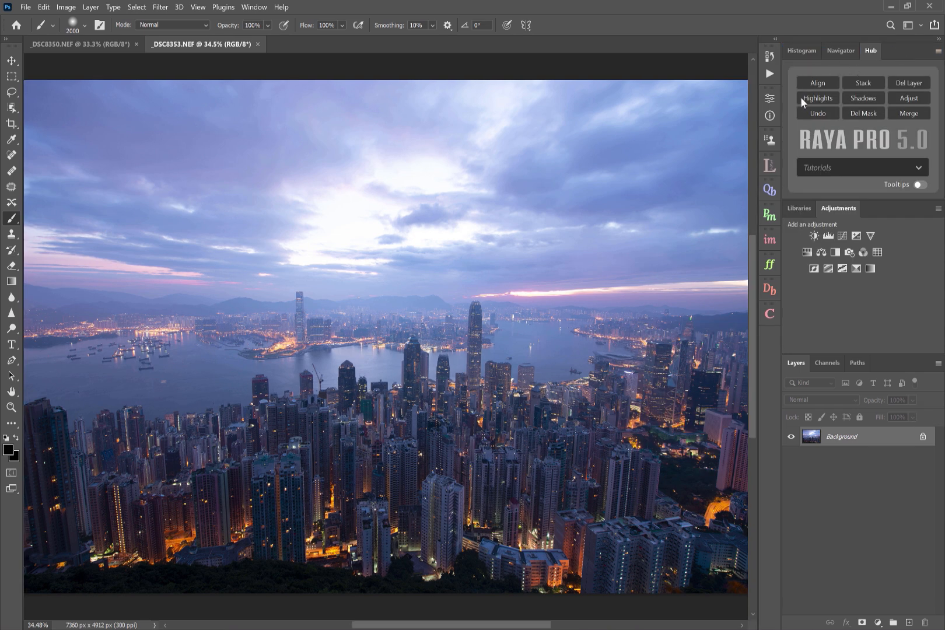
{"action": "mouse_move", "coordinate": [823, 86]}
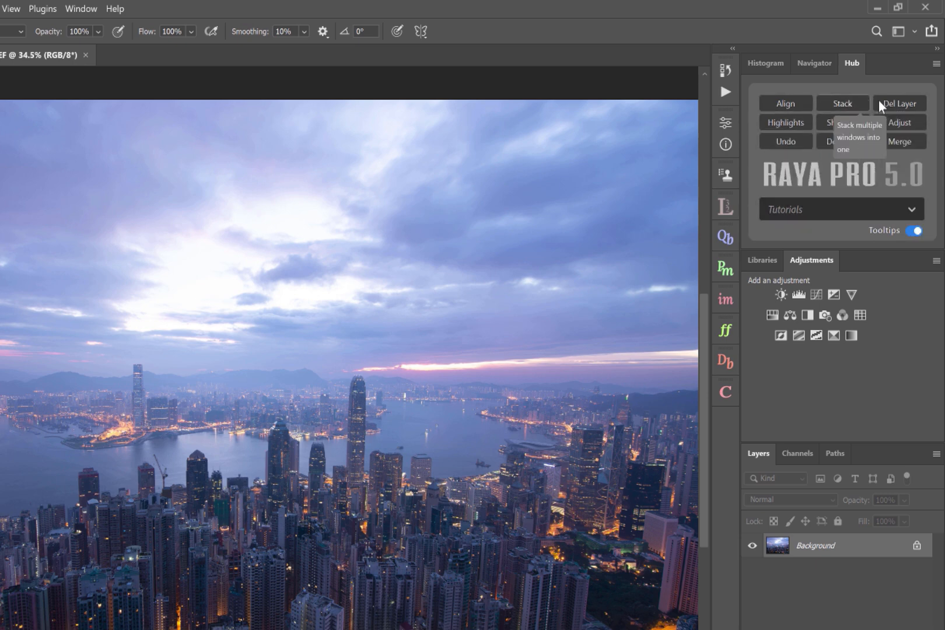
Turn the hub's tooltips off and scroll through the Raya Pro Tutorials list.
{"action": "left_click", "coordinate": [916, 231]}
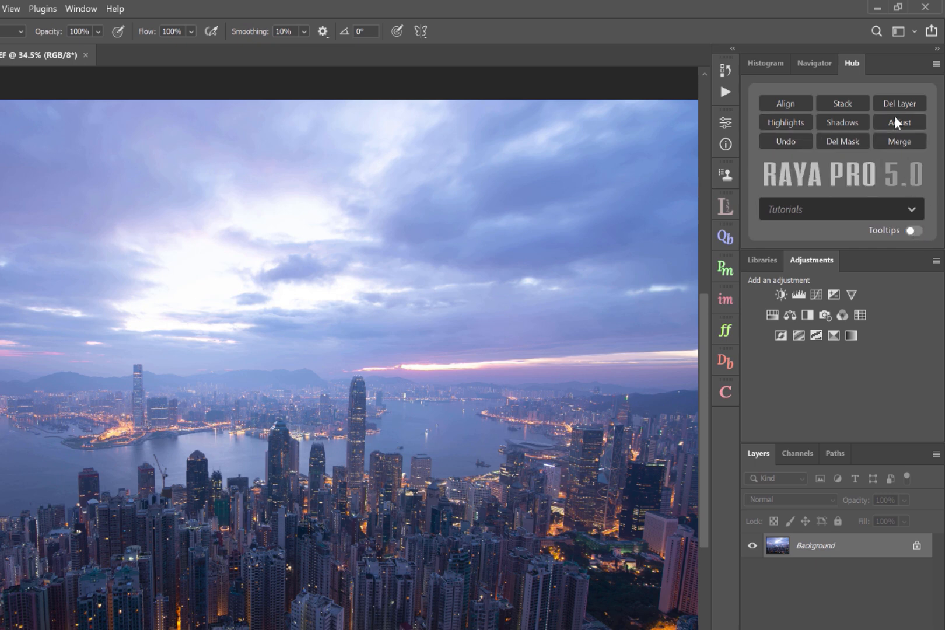
{"action": "left_click", "coordinate": [841, 209]}
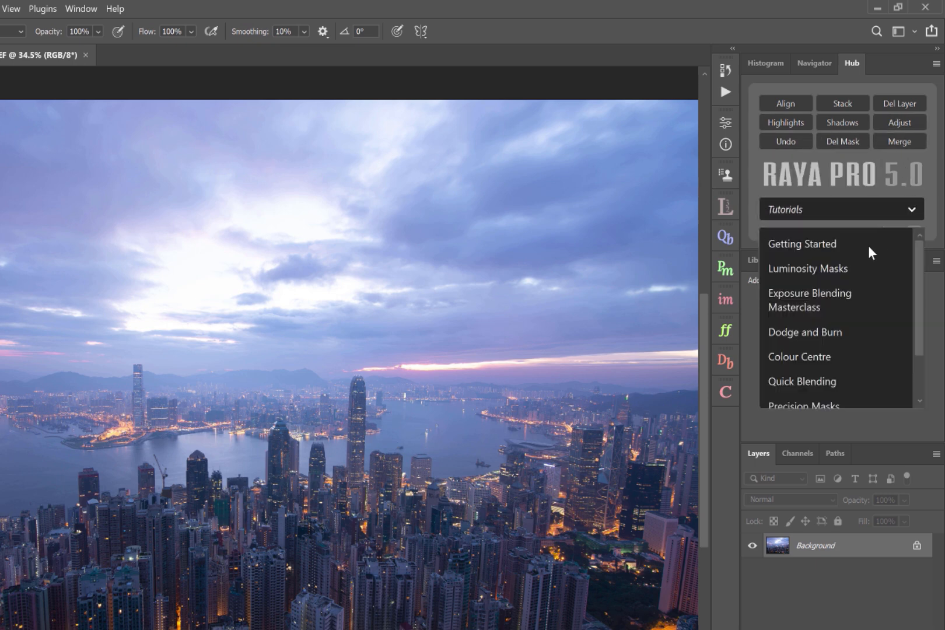
{"action": "scroll", "scroll_direction": "down", "scroll_amount": 3}
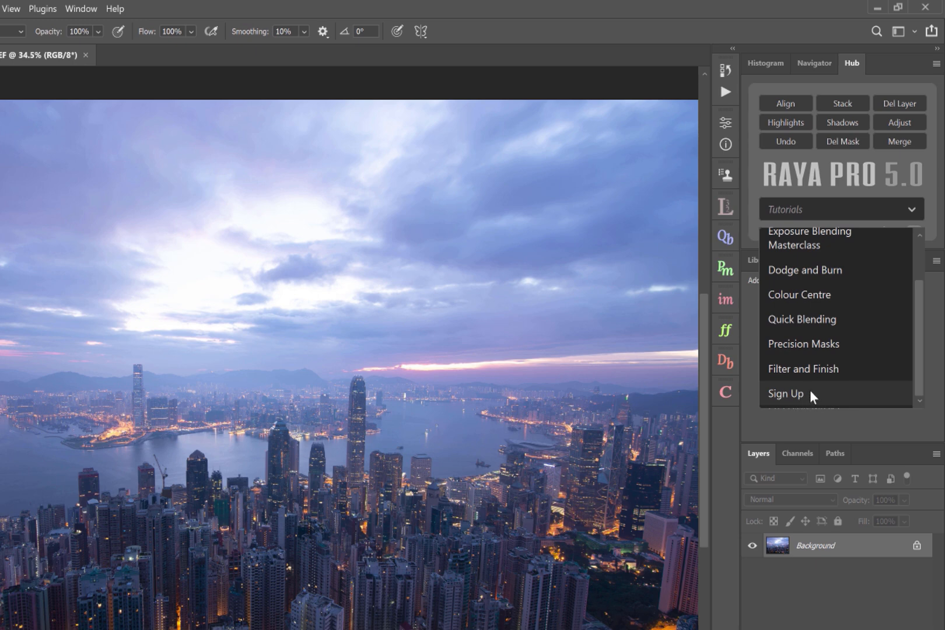
{"action": "mouse_move", "coordinate": [805, 407]}
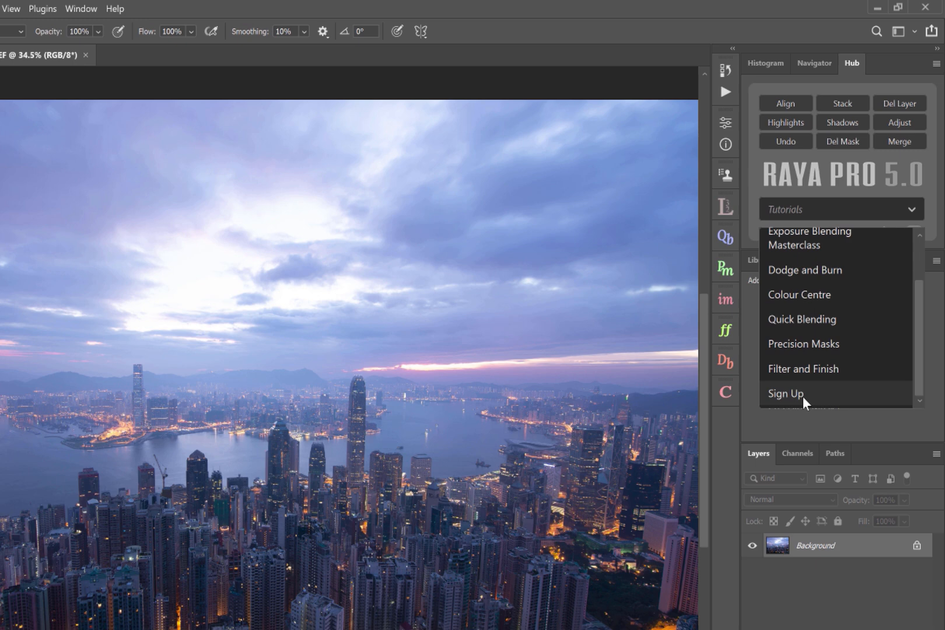
{"action": "mouse_move", "coordinate": [835, 395]}
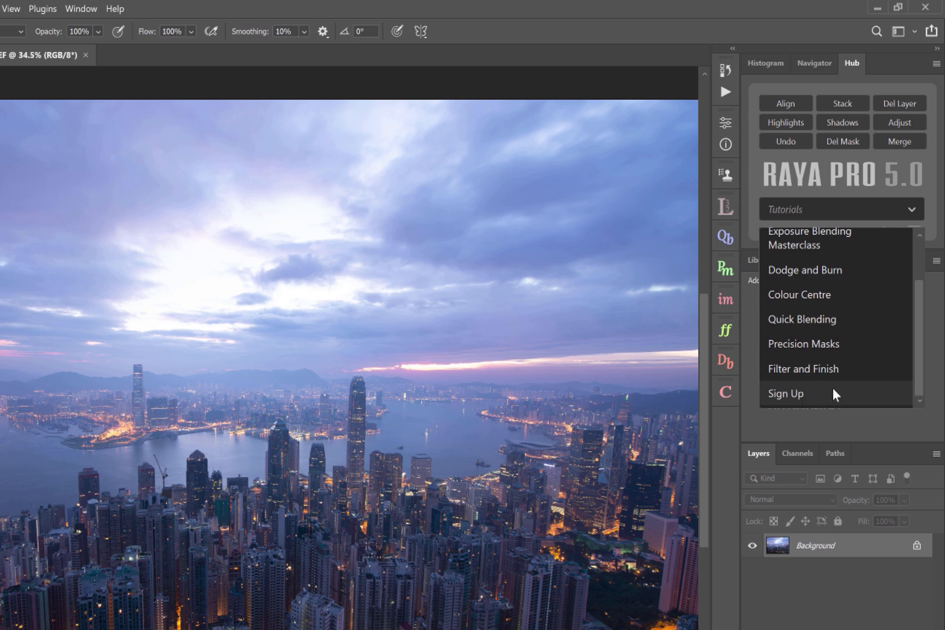
{"action": "mouse_move", "coordinate": [830, 401]}
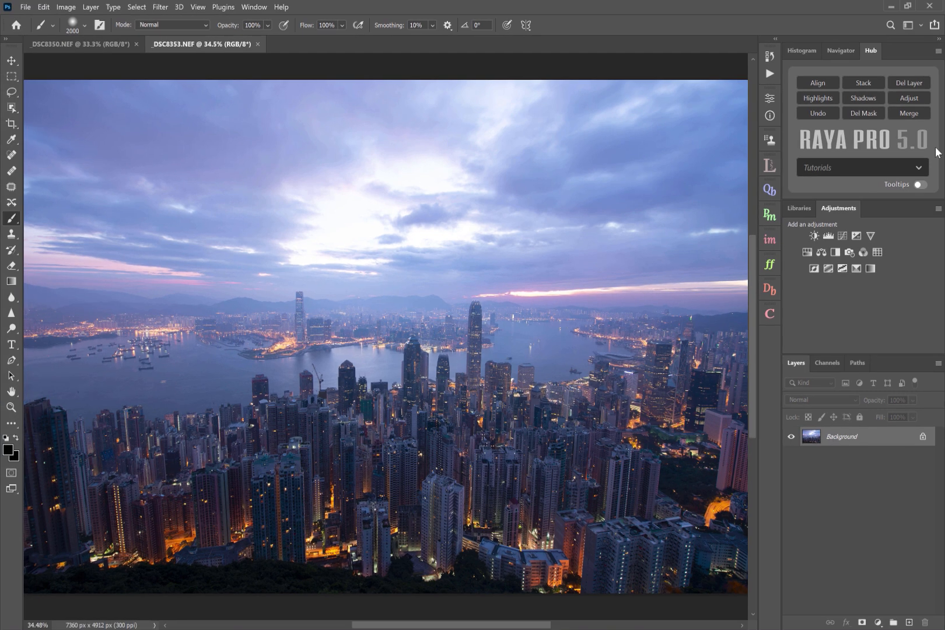
{"action": "mouse_move", "coordinate": [897, 109]}
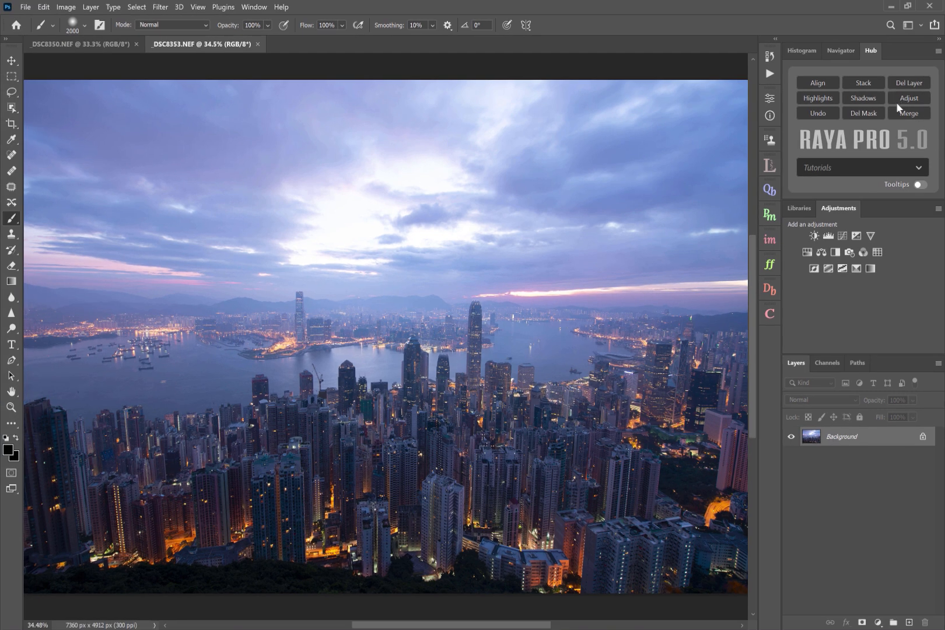
{"action": "mouse_move", "coordinate": [153, 236]}
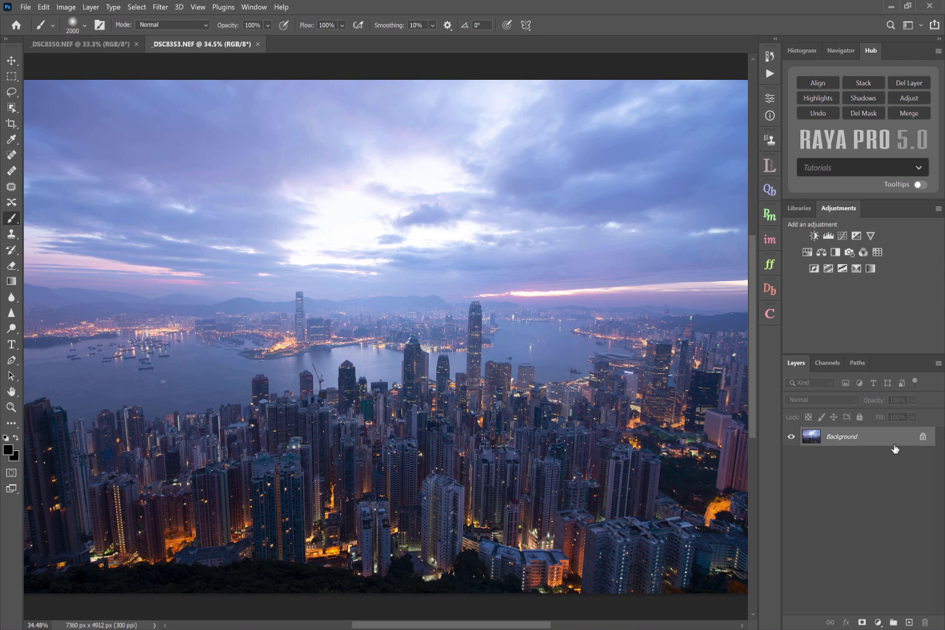
{"action": "mouse_move", "coordinate": [851, 107]}
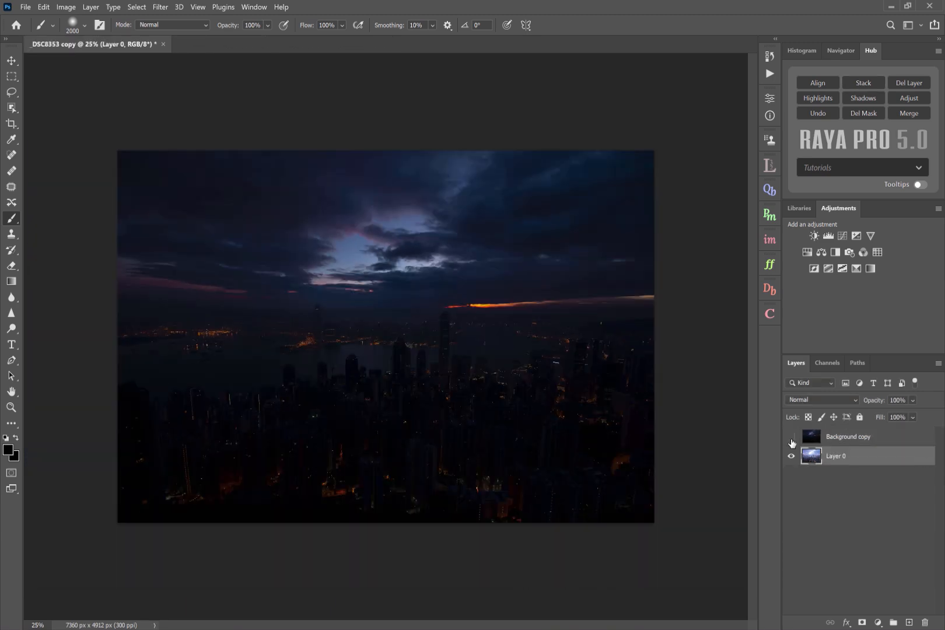
{"action": "left_click", "coordinate": [791, 436]}
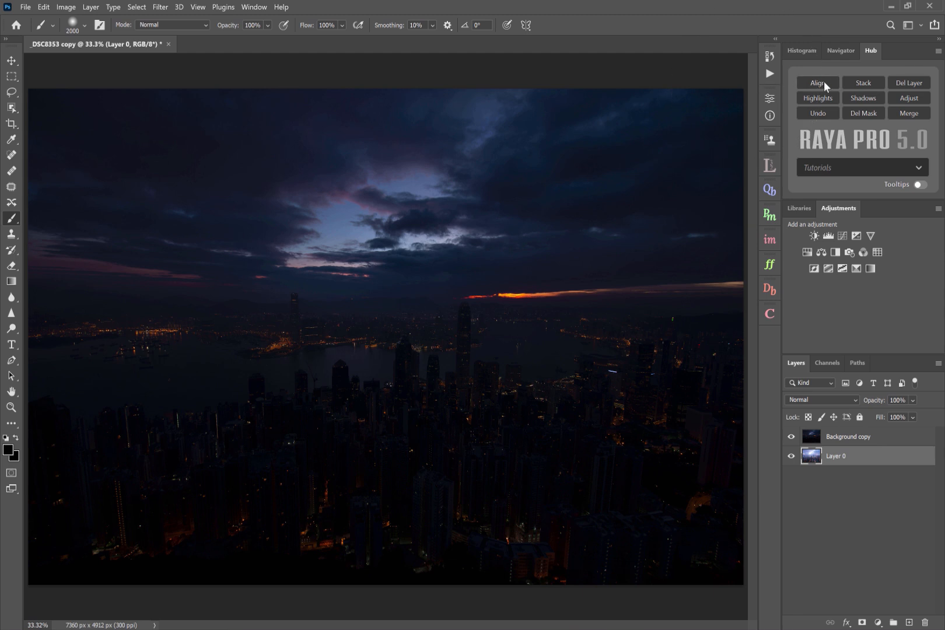
{"action": "mouse_move", "coordinate": [823, 86]}
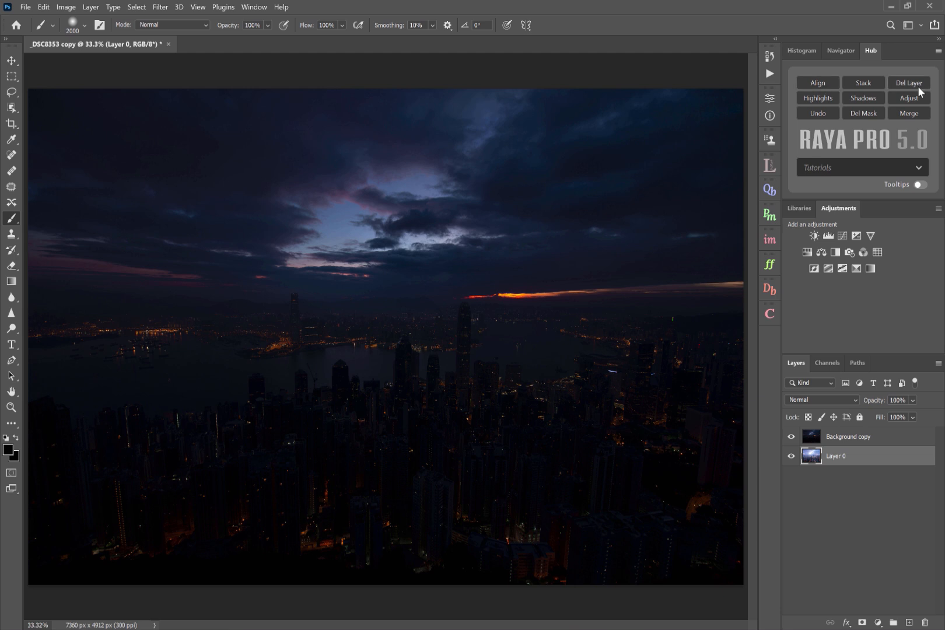
{"action": "left_click", "coordinate": [907, 83]}
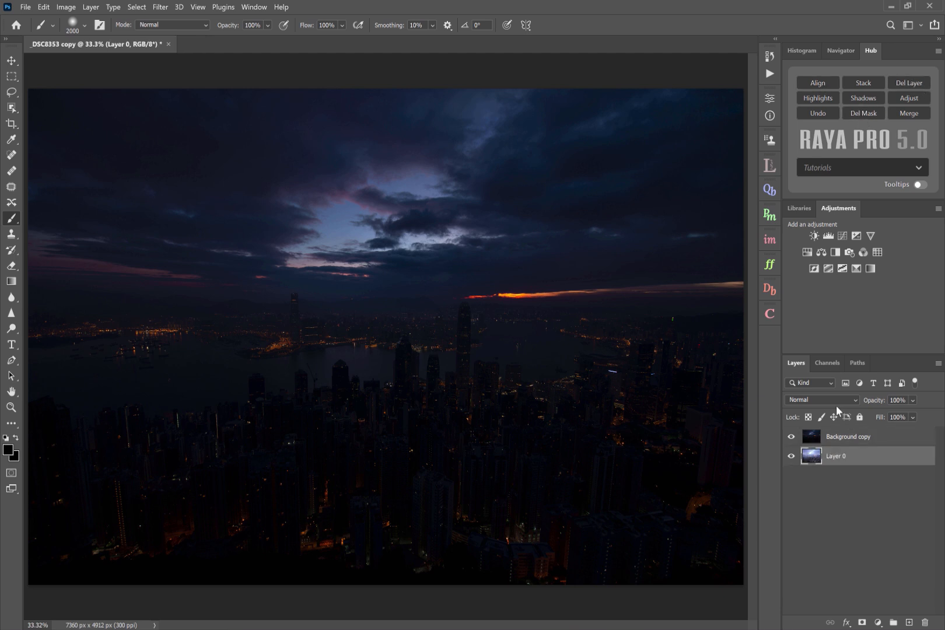
{"action": "left_click", "coordinate": [848, 437]}
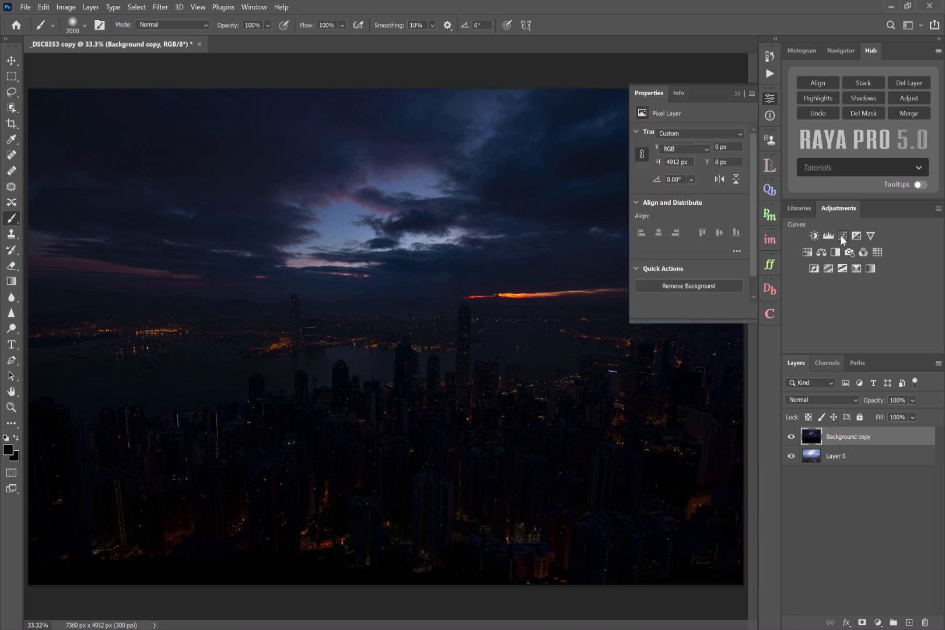
{"action": "left_click", "coordinate": [842, 237]}
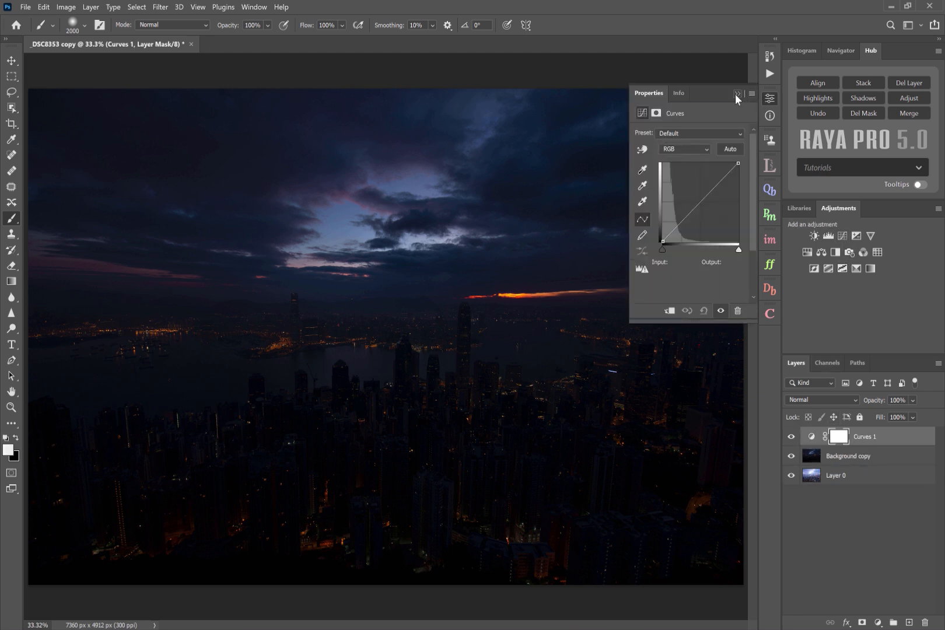
{"action": "left_click", "coordinate": [734, 94]}
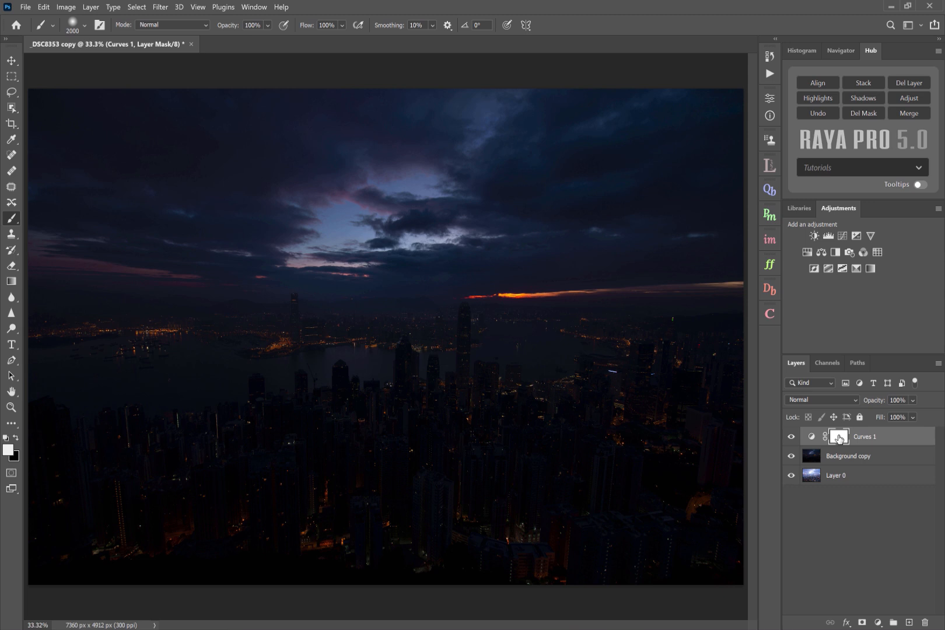
{"action": "right_click", "coordinate": [842, 436]}
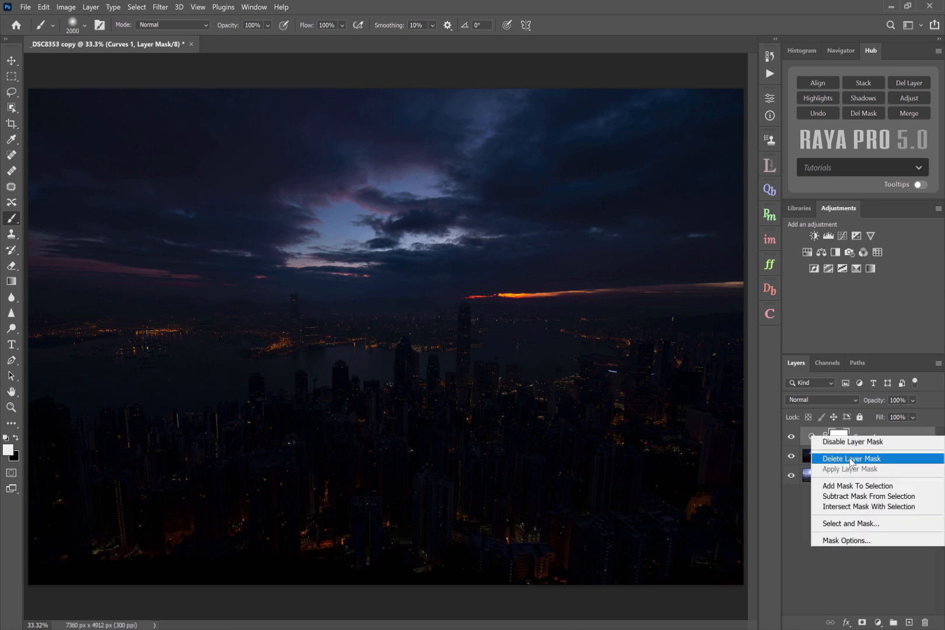
{"action": "left_click", "coordinate": [851, 459]}
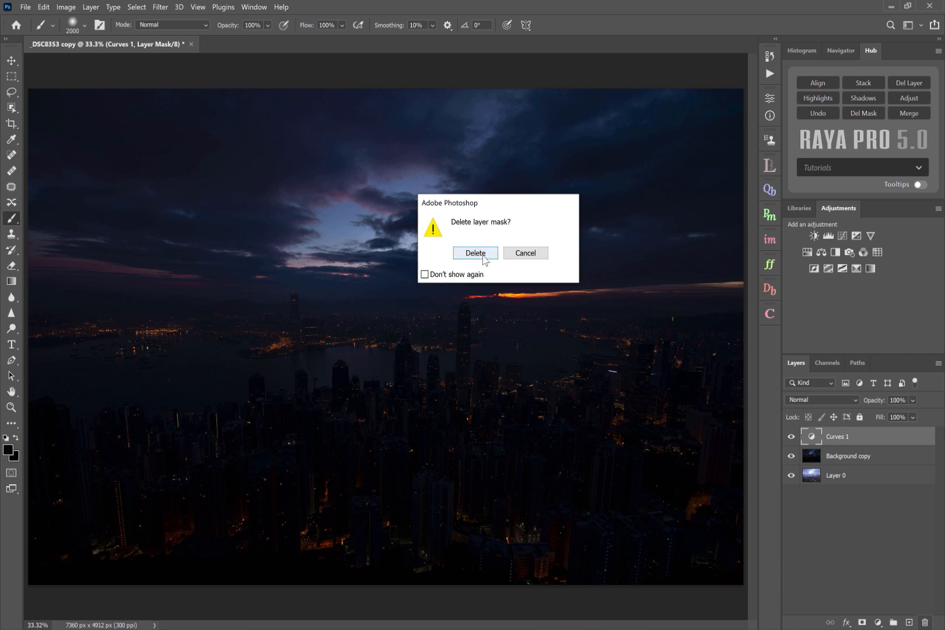
{"action": "left_click", "coordinate": [476, 253]}
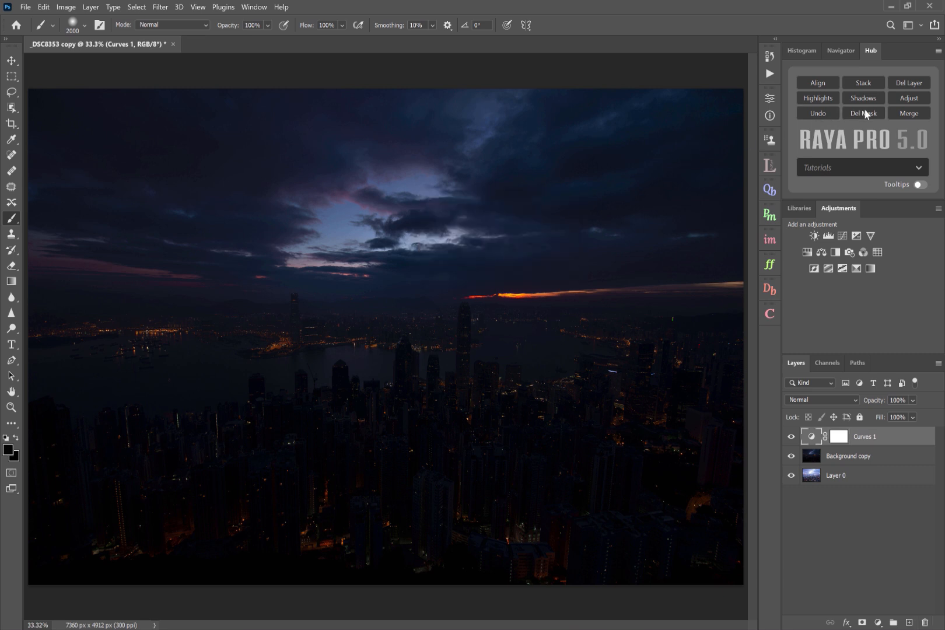
{"action": "left_click", "coordinate": [863, 113]}
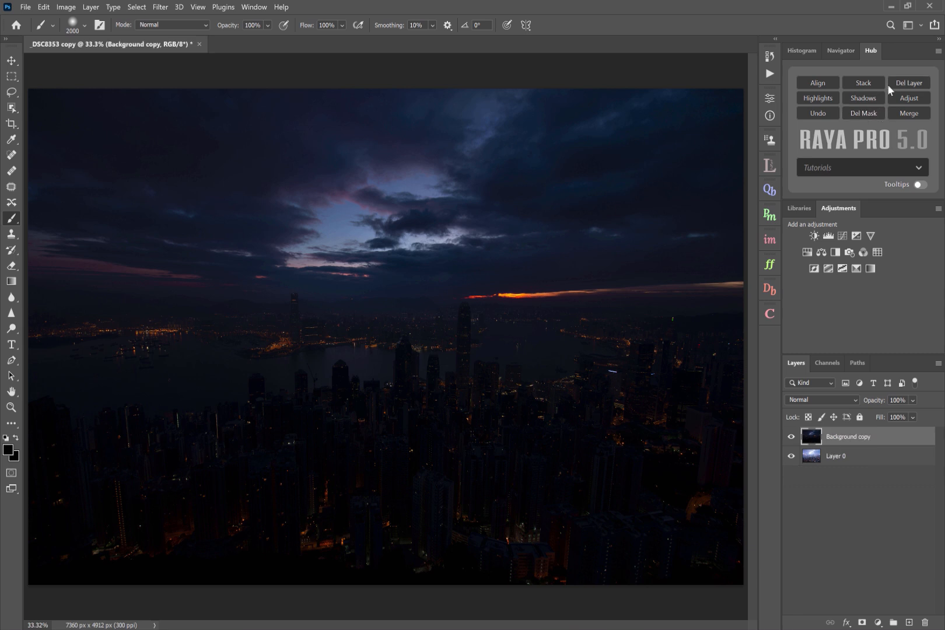
{"action": "mouse_move", "coordinate": [875, 100]}
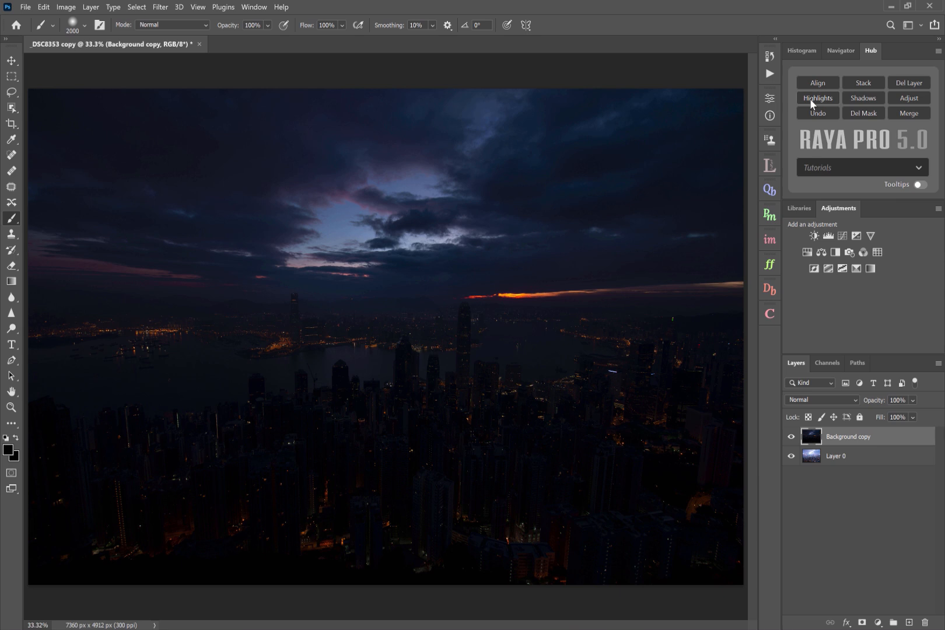
{"action": "mouse_move", "coordinate": [855, 101]}
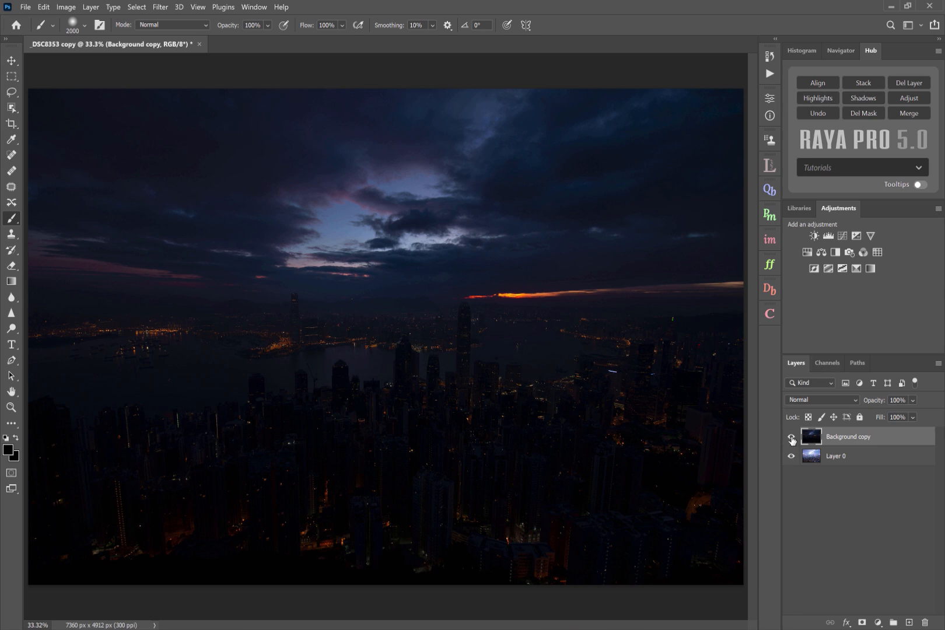
Hide the dark Background copy layer so the brighter Layer 0 exposure shows.
{"action": "left_click", "coordinate": [791, 436]}
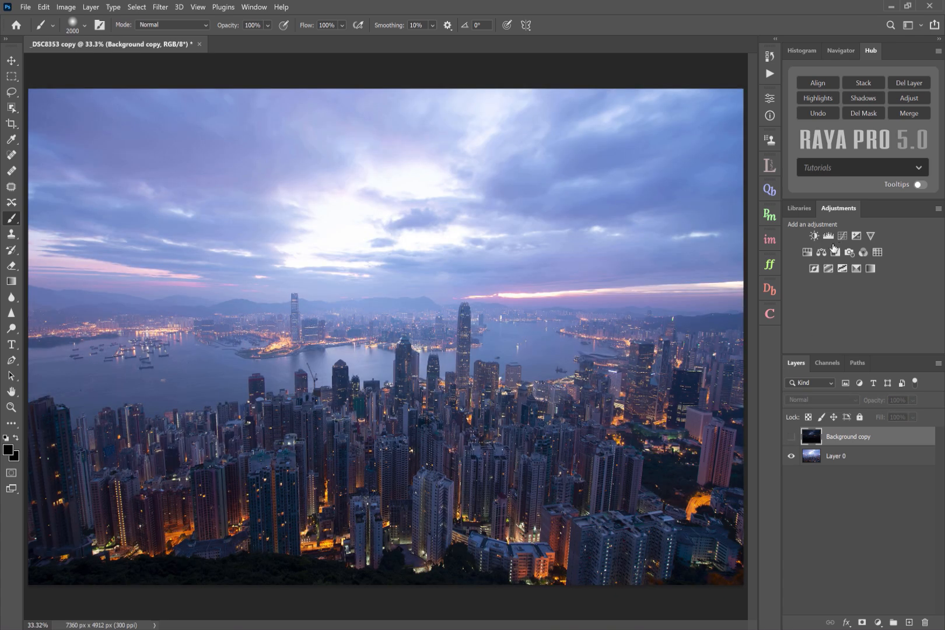
{"action": "mouse_move", "coordinate": [842, 236]}
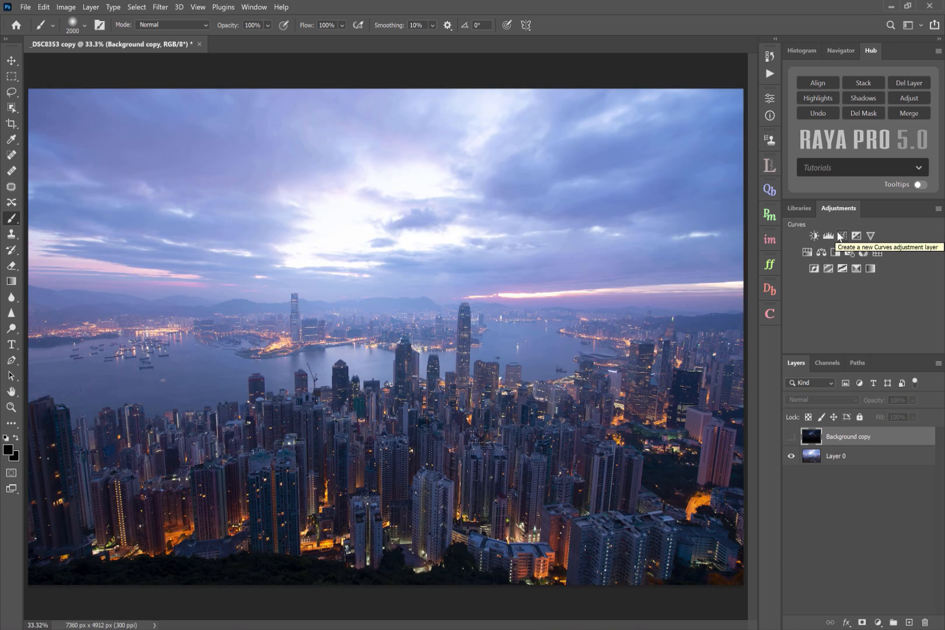
Add Curves 1 with the photo's luminosity loaded into its mask and view the mask alone.
{"action": "left_click", "coordinate": [842, 236]}
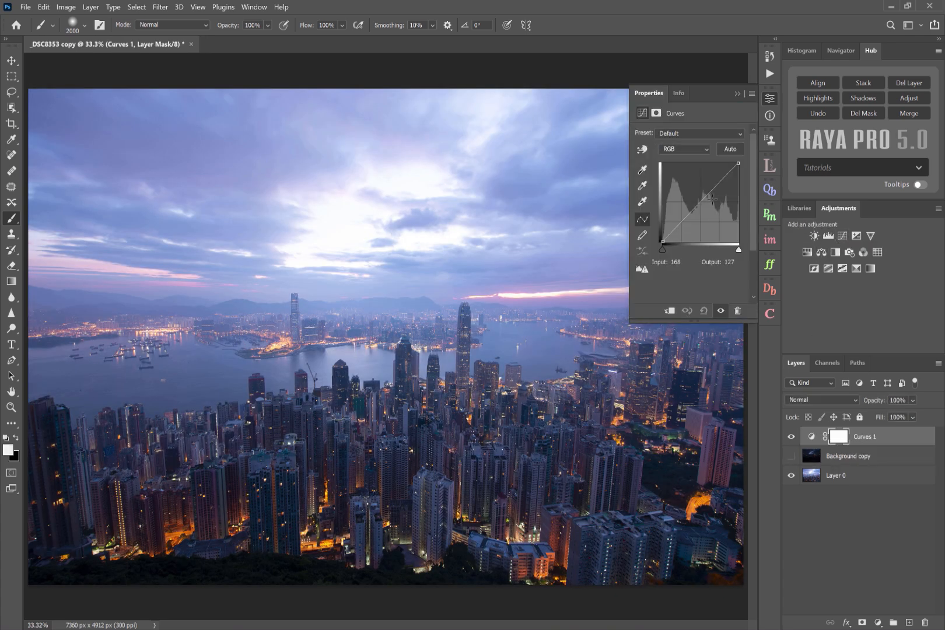
{"action": "left_click_drag", "start_coordinate": [710, 196], "coordinate": [710, 192]}
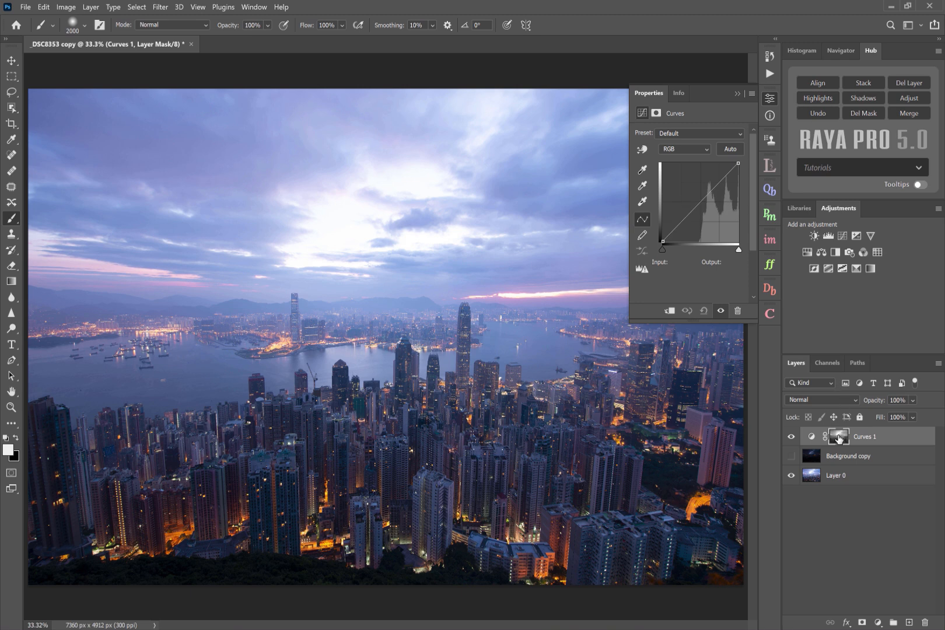
{"action": "left_click", "coordinate": [837, 436]}
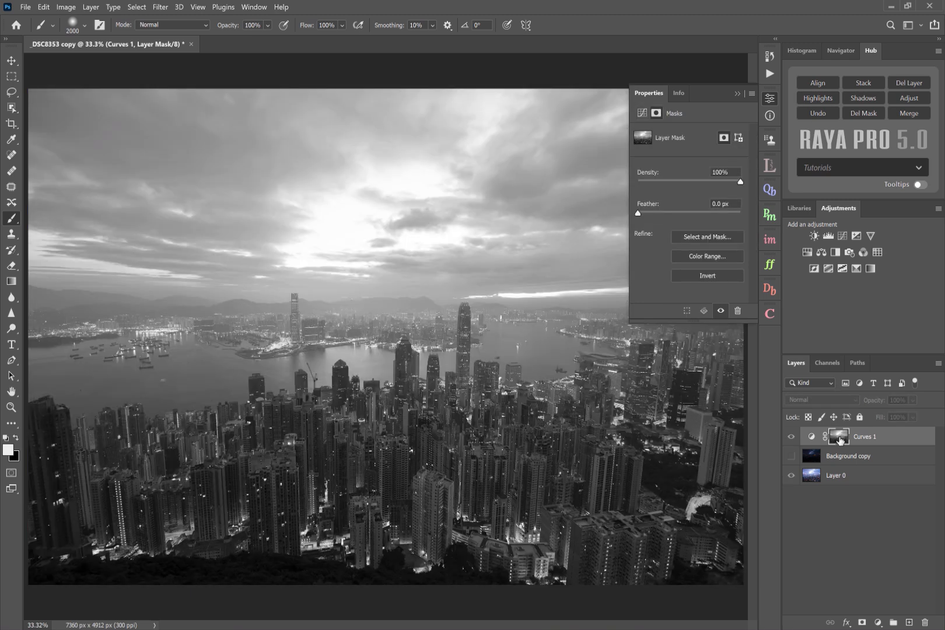
{"action": "mouse_move", "coordinate": [436, 209]}
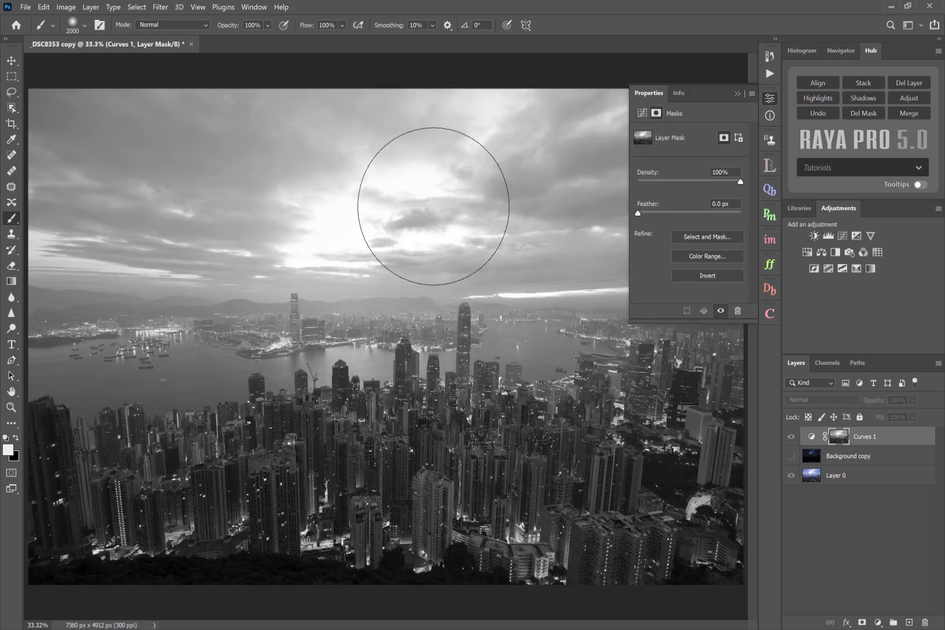
{"action": "mouse_move", "coordinate": [599, 185]}
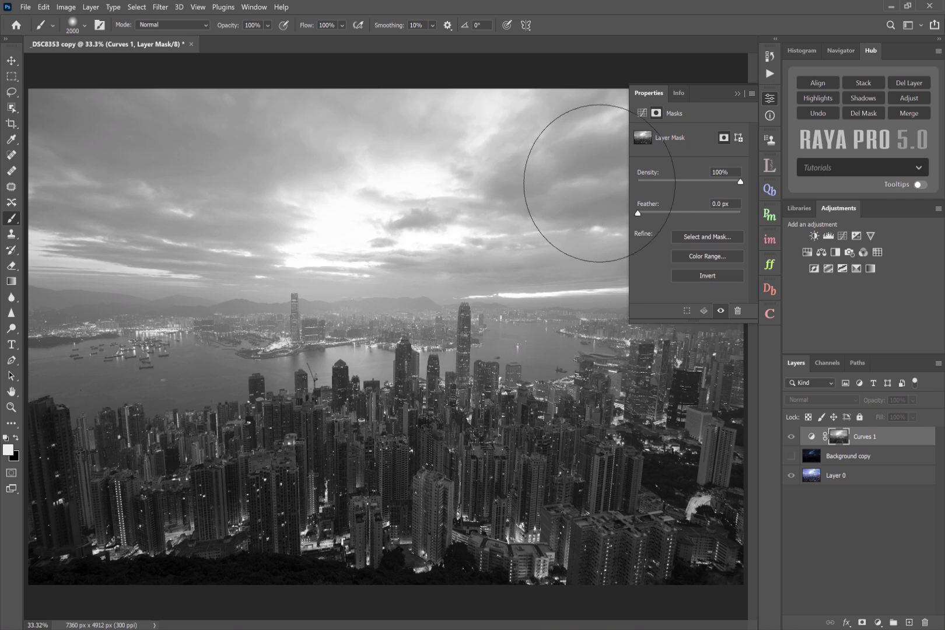
{"action": "mouse_move", "coordinate": [657, 203]}
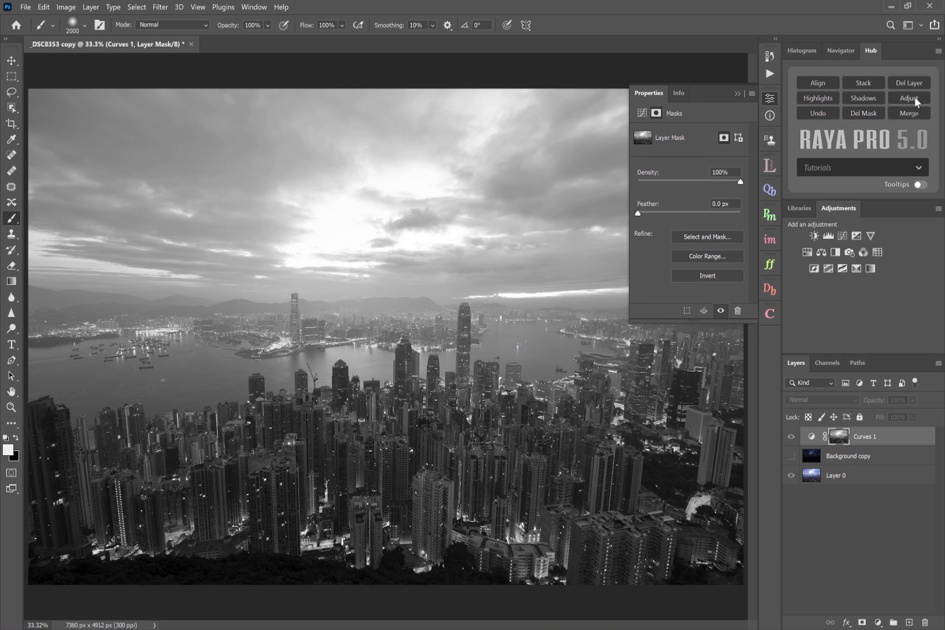
Apply Levels to the Curves 1 mask at midtone 0.51 and white 237 for more contrast.
{"action": "left_click", "coordinate": [907, 98]}
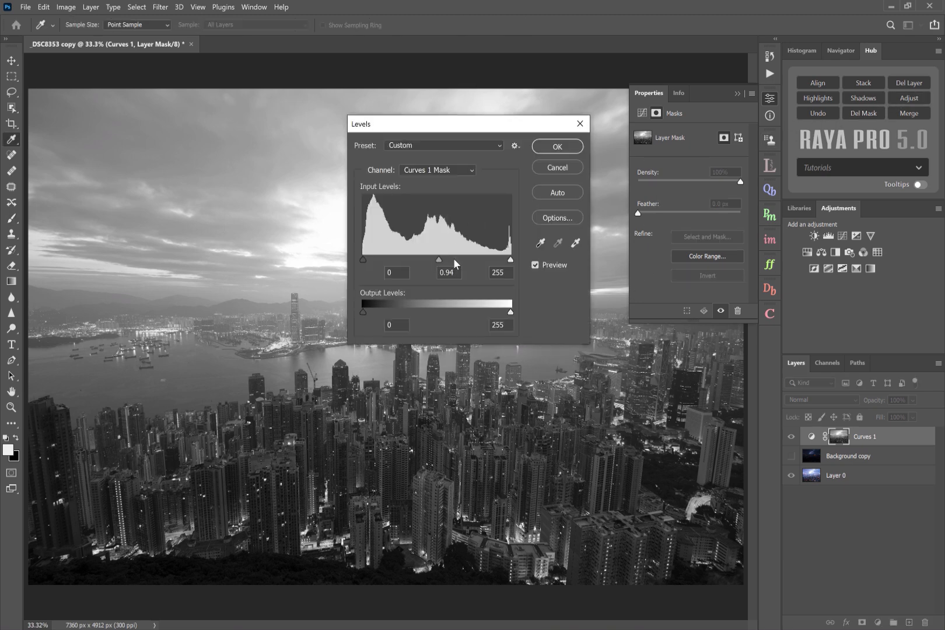
{"action": "left_click_drag", "start_coordinate": [440, 258], "coordinate": [465, 259]}
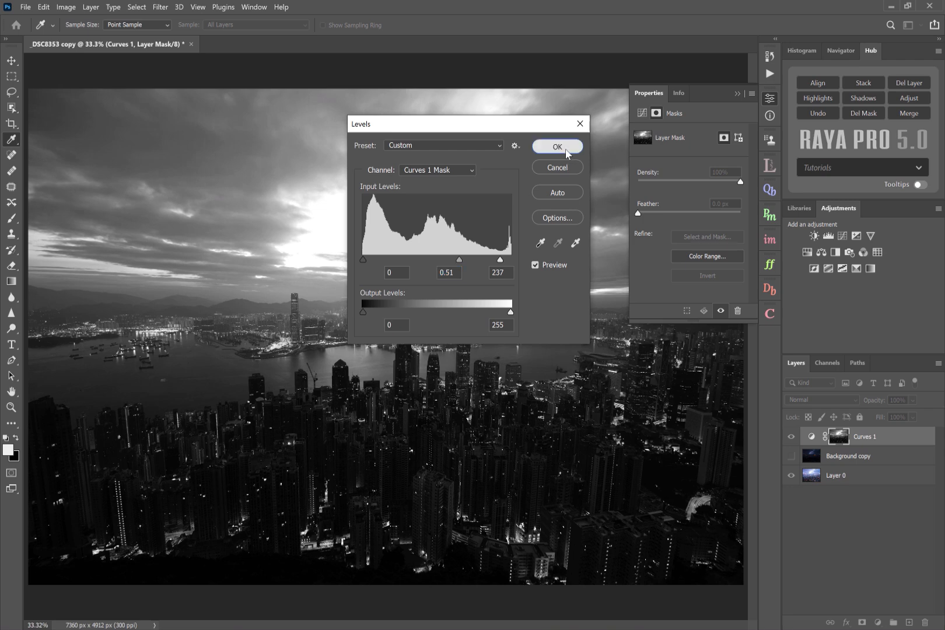
{"action": "left_click", "coordinate": [557, 146]}
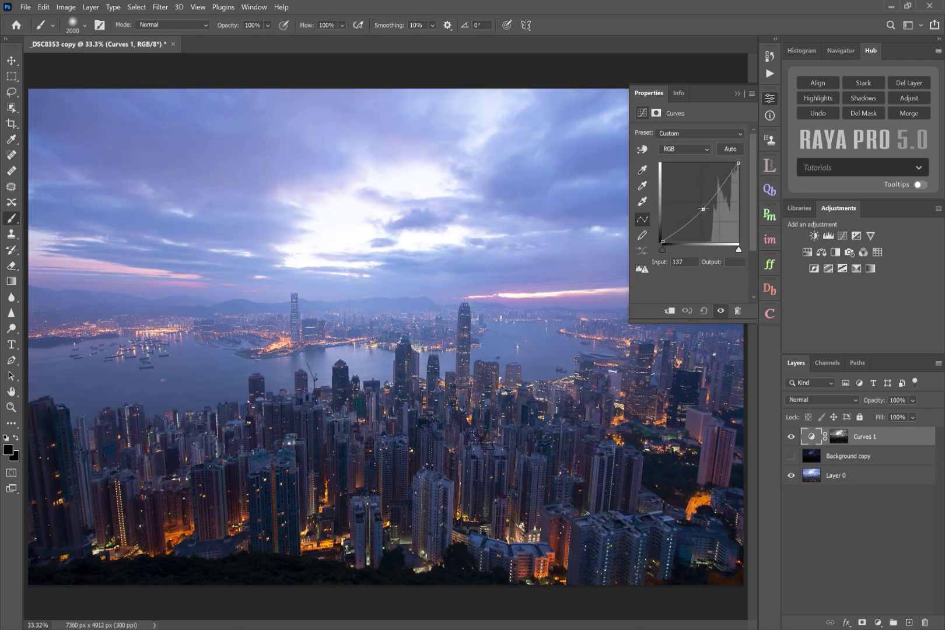
Raise a point on the RGB curve to brighten the areas the mask lets through.
{"action": "left_click_drag", "start_coordinate": [700, 205], "coordinate": [707, 211]}
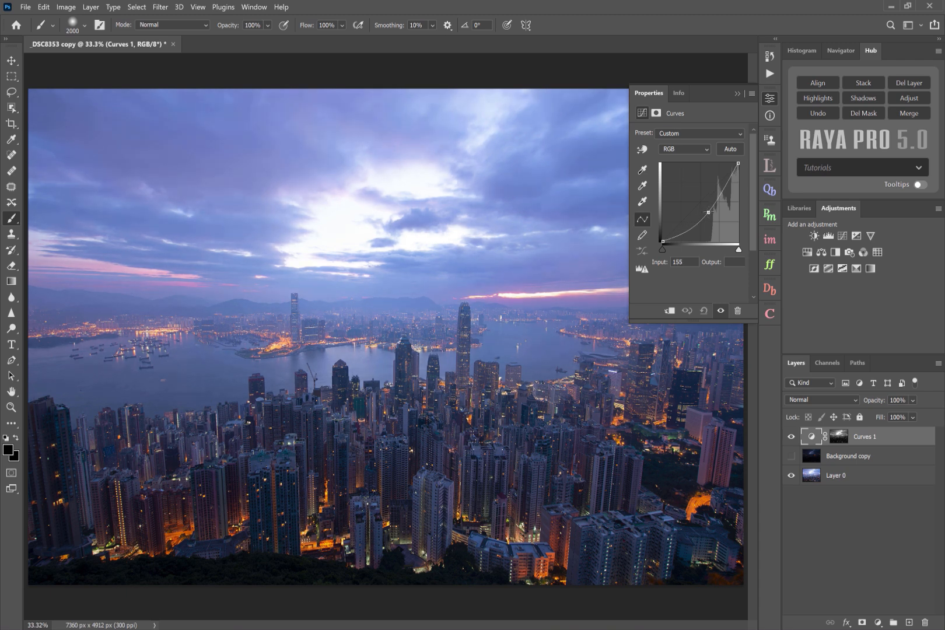
{"action": "left_click_drag", "start_coordinate": [706, 211], "coordinate": [705, 209]}
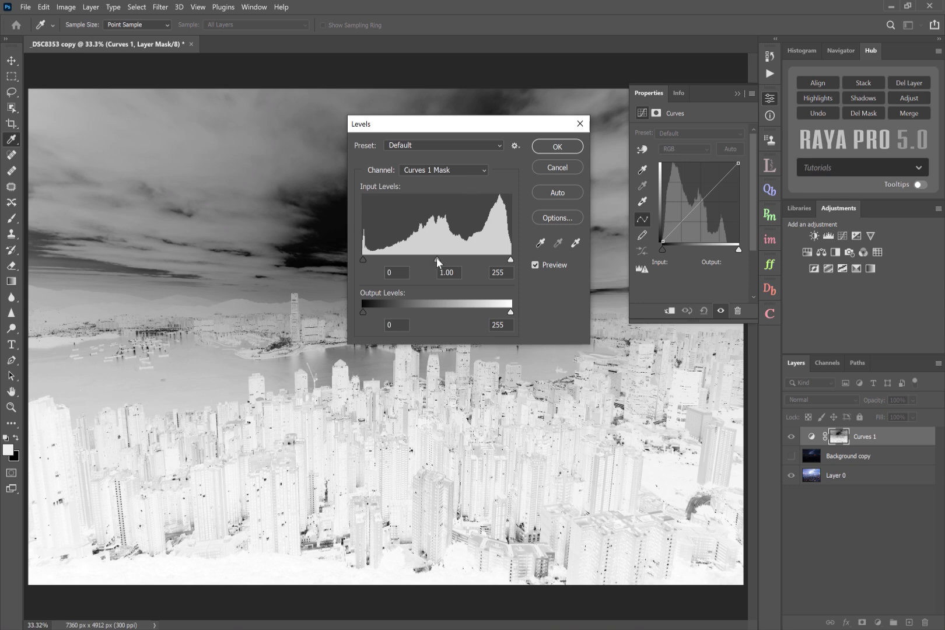
Darken the inverted mask with Levels midtone 0.20 to isolate the city, then reshape the brightening curve.
{"action": "left_click_drag", "start_coordinate": [437, 258], "coordinate": [470, 258]}
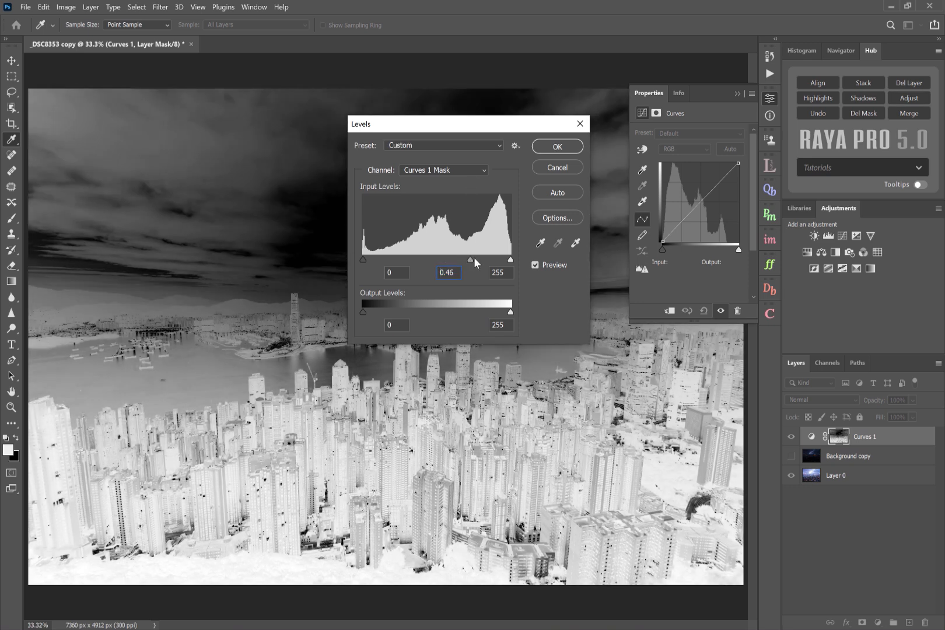
{"action": "left_click_drag", "start_coordinate": [471, 259], "coordinate": [490, 259]}
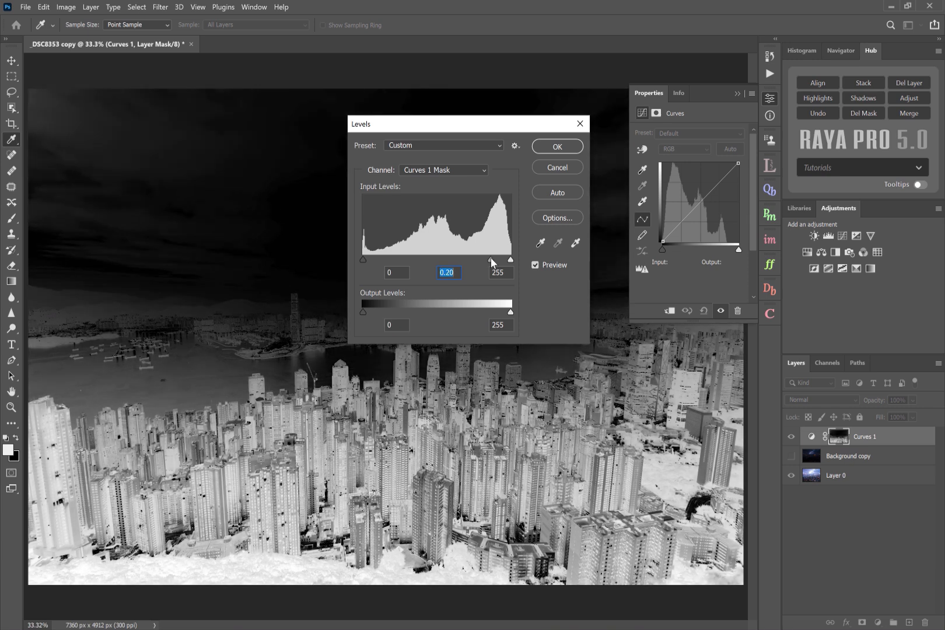
{"action": "left_click", "coordinate": [556, 145]}
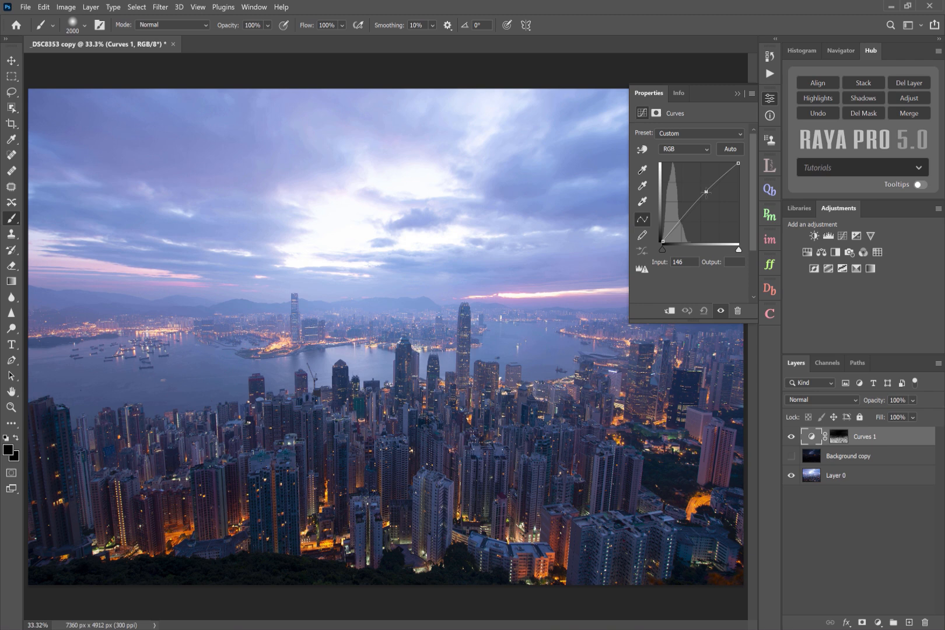
{"action": "left_click_drag", "start_coordinate": [704, 191], "coordinate": [708, 206]}
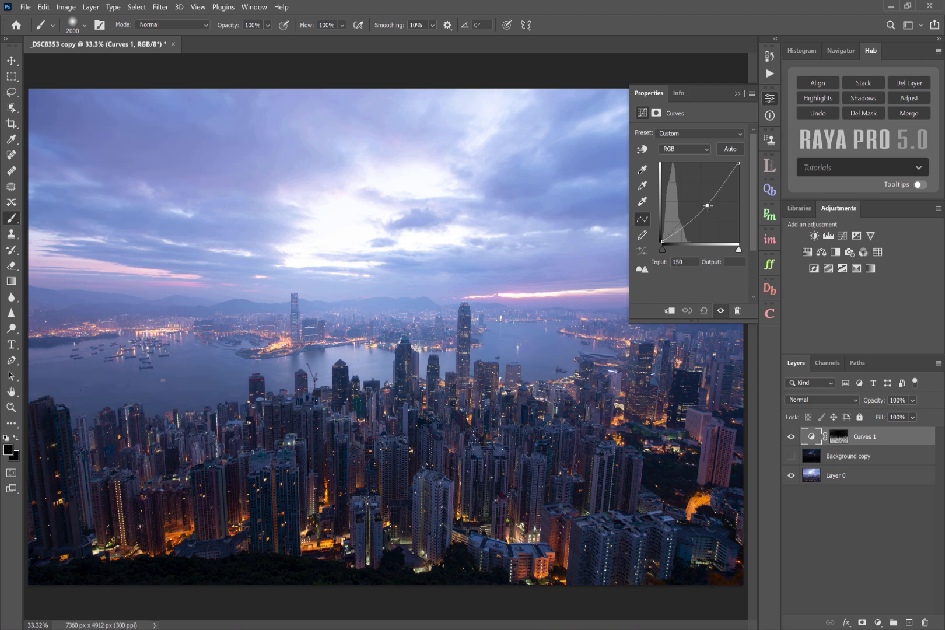
{"action": "left_click_drag", "start_coordinate": [707, 206], "coordinate": [702, 195]}
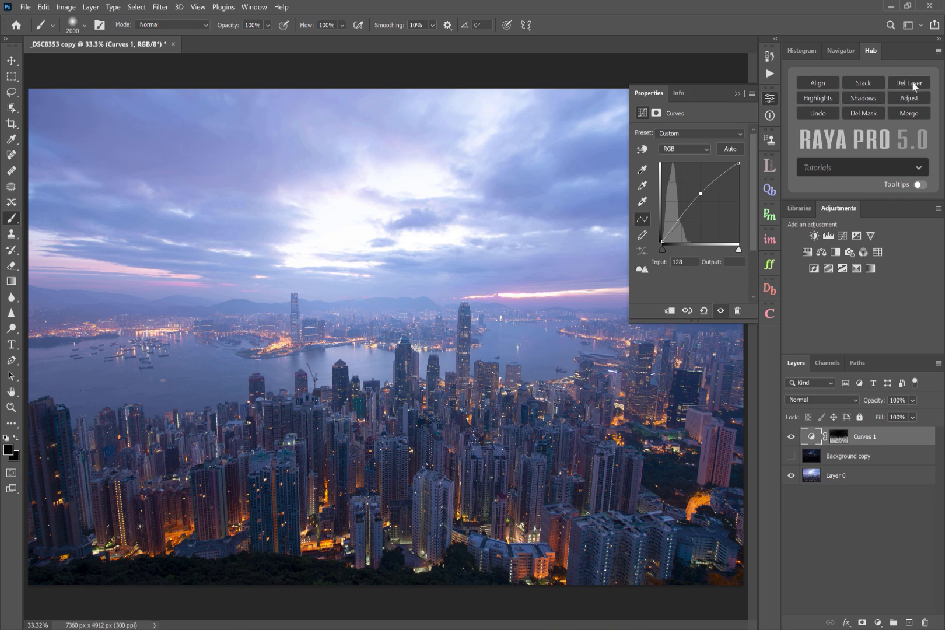
Delete Curves 1, show Background copy again and blend it over Layer 0 at 29% opacity.
{"action": "left_click", "coordinate": [908, 83]}
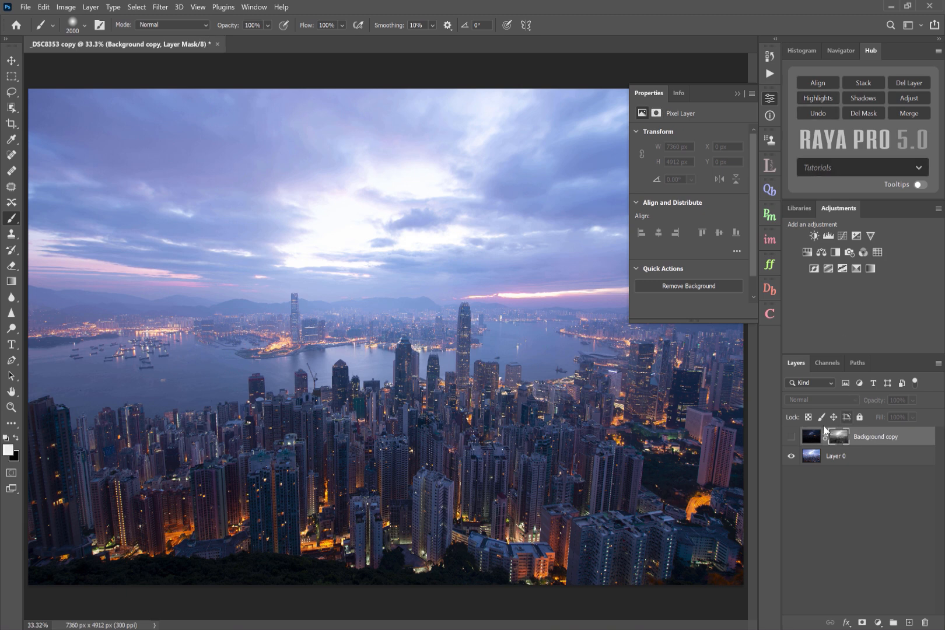
{"action": "left_click", "coordinate": [791, 436]}
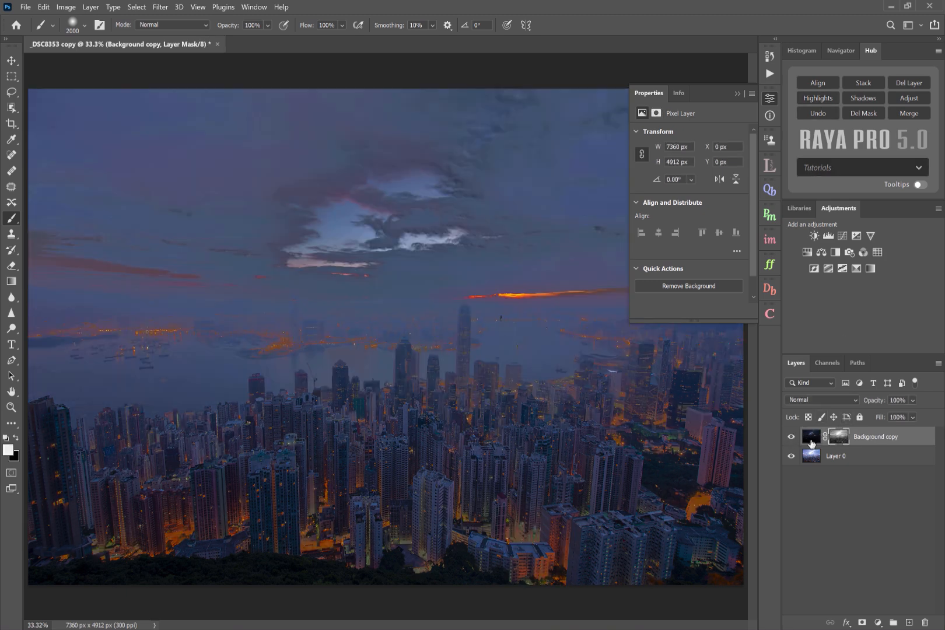
{"action": "mouse_move", "coordinate": [791, 436]}
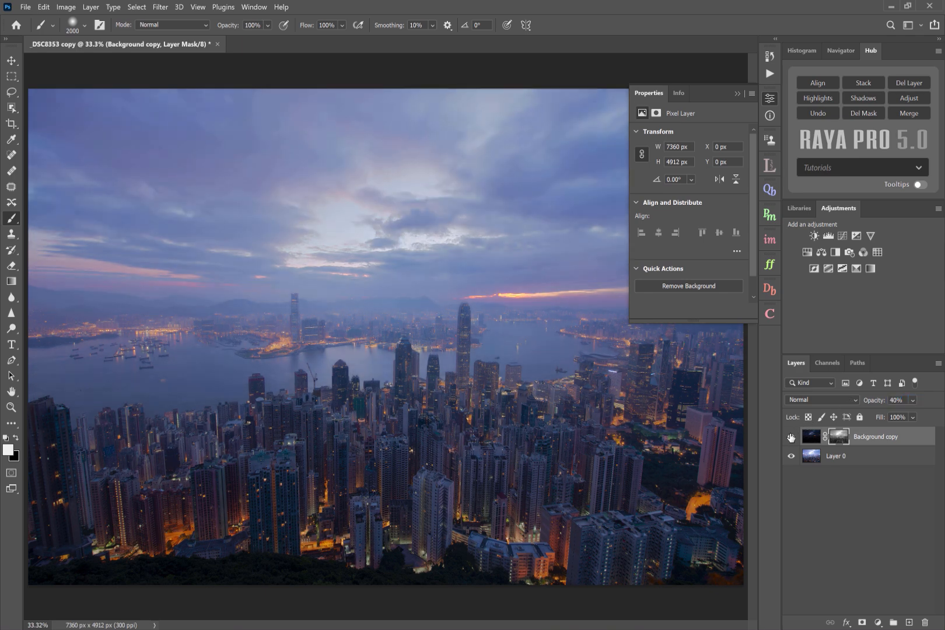
{"action": "left_click", "coordinate": [791, 437]}
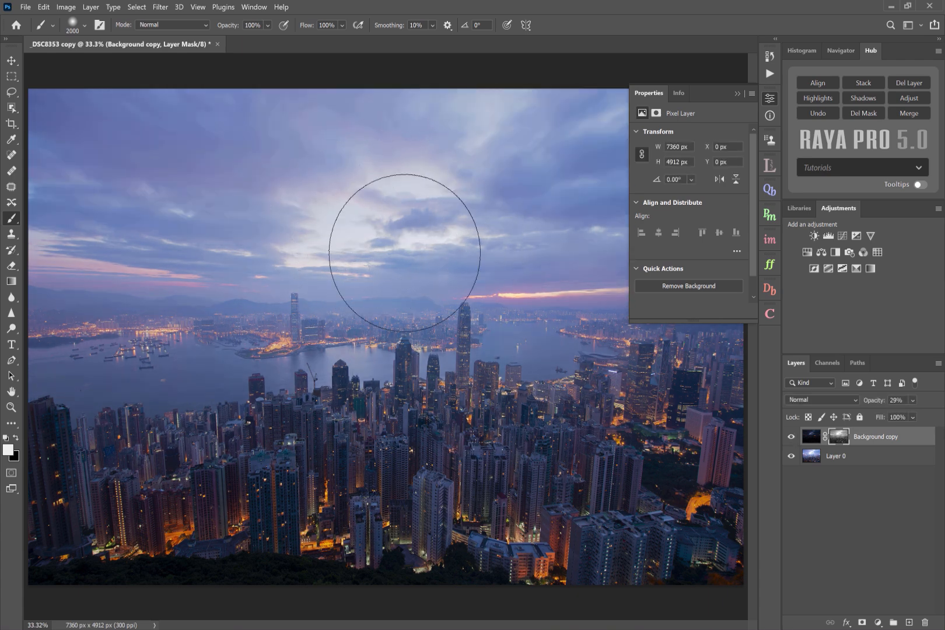
{"action": "mouse_move", "coordinate": [931, 107]}
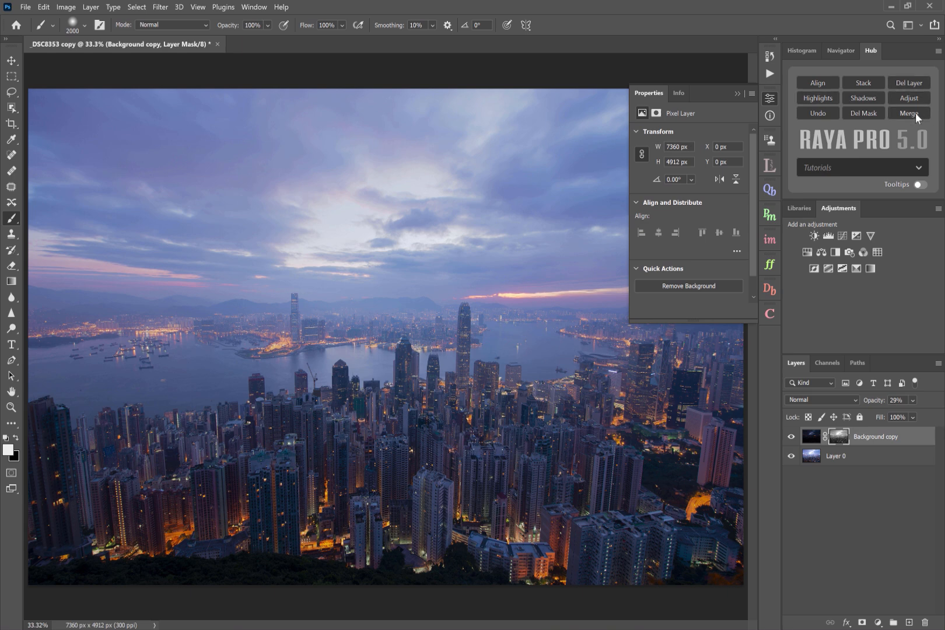
Merge the blended cityscape exposures into one layer and move to the dove jetty warmer2 photo.
{"action": "left_click", "coordinate": [909, 113]}
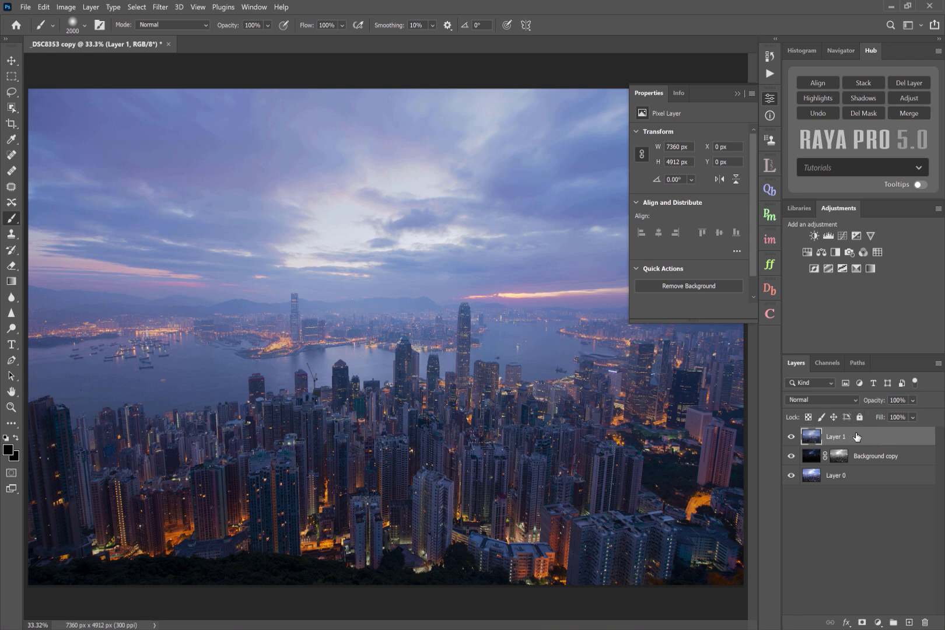
{"action": "left_click", "coordinate": [790, 456]}
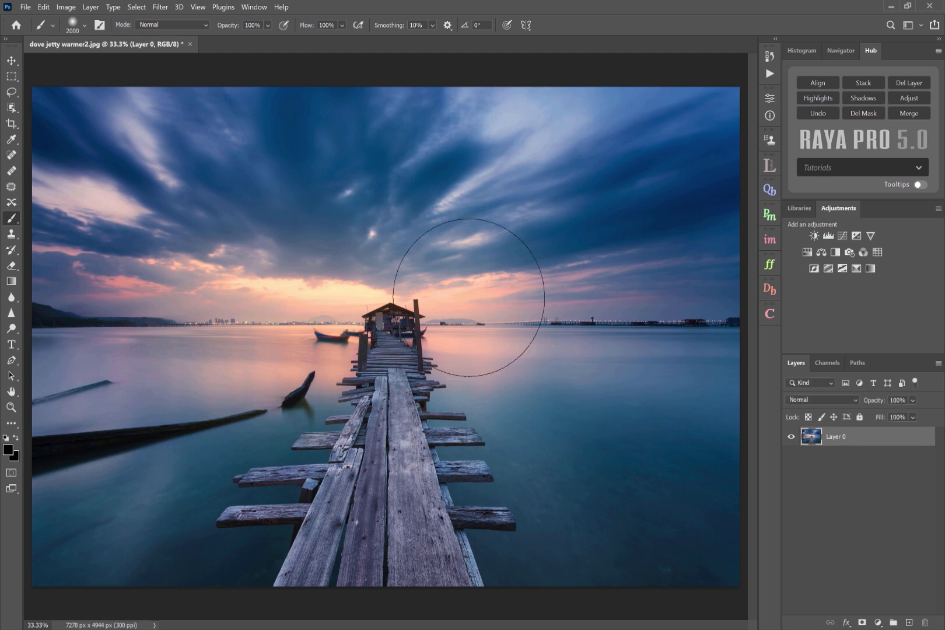
{"action": "mouse_move", "coordinate": [829, 235]}
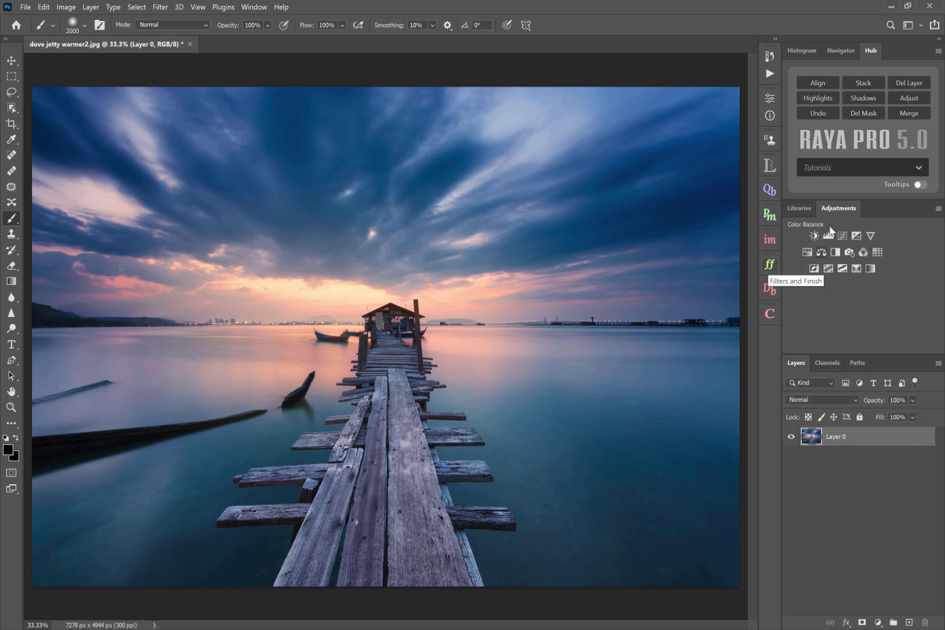
Add a Levels 1 layer with white input 226 to brighten the jetty photo.
{"action": "left_click", "coordinate": [814, 236]}
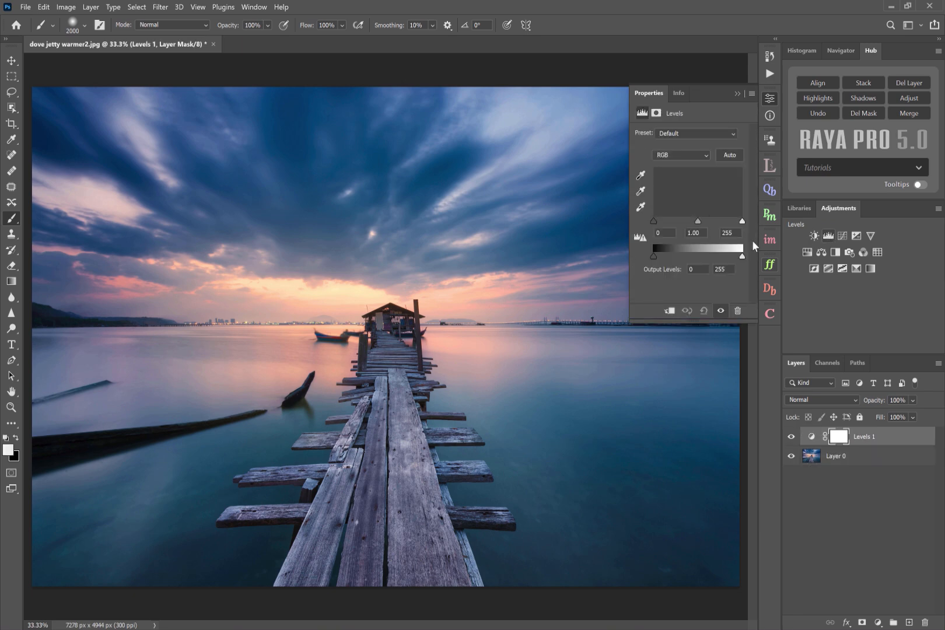
{"action": "left_click_drag", "start_coordinate": [742, 222], "coordinate": [728, 221]}
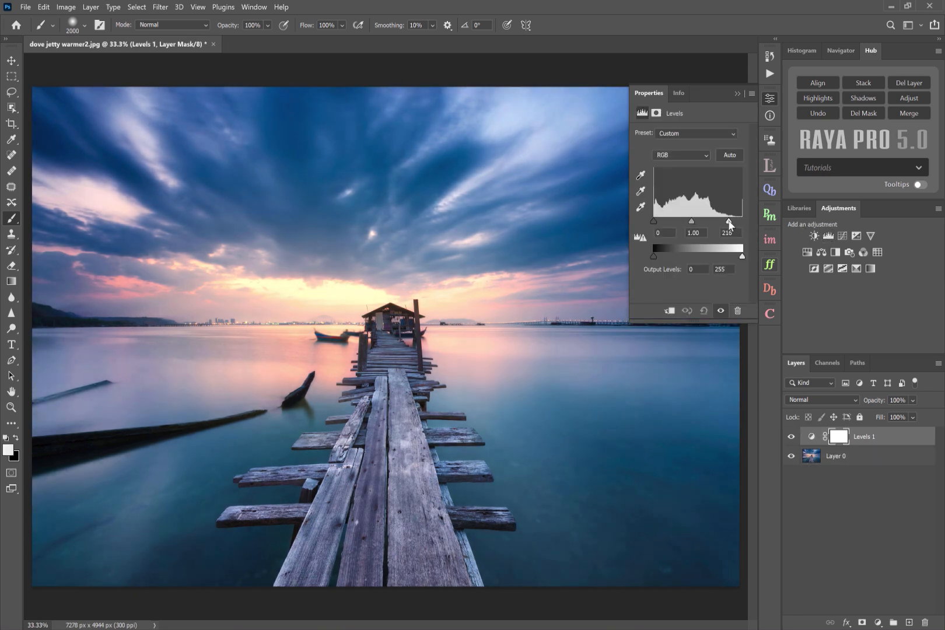
{"action": "left_click_drag", "start_coordinate": [728, 222], "coordinate": [741, 222]}
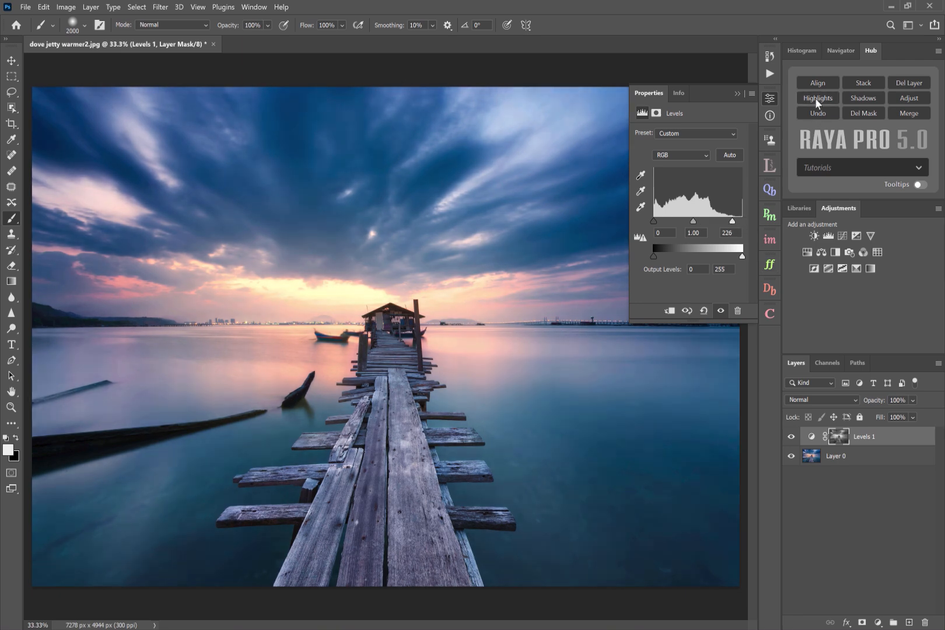
Restrict Levels 1 to the highlights via Raya Pro, tightening its mask with Levels 0.56/245.
{"action": "left_click", "coordinate": [910, 98]}
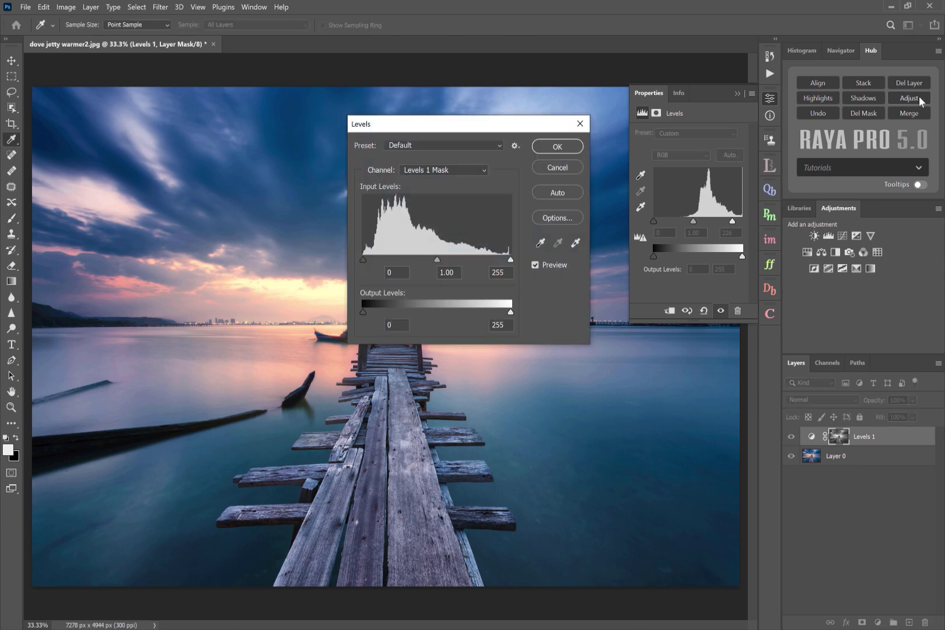
{"action": "left_click_drag", "start_coordinate": [437, 257], "coordinate": [452, 258]}
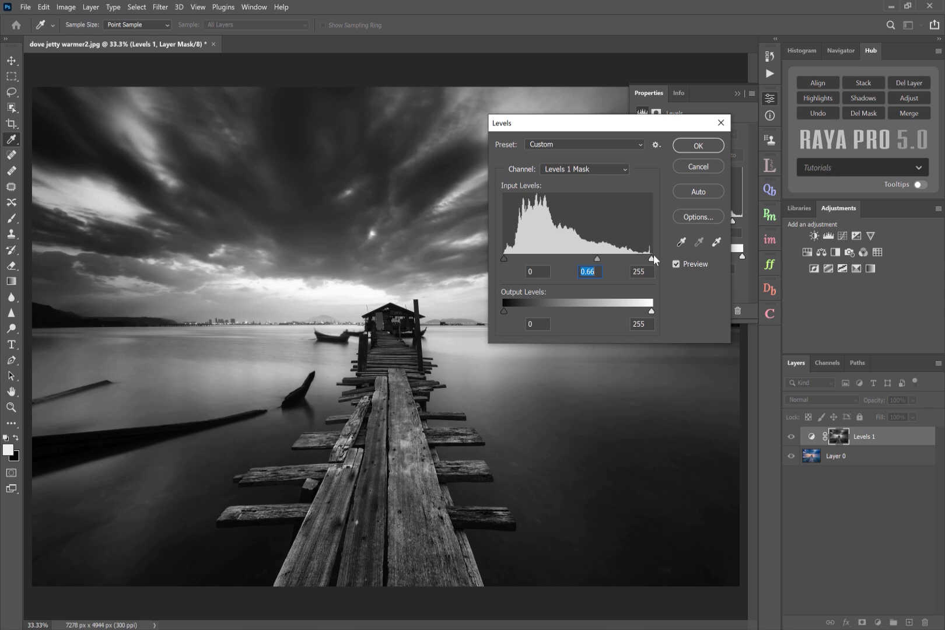
{"action": "left_click_drag", "start_coordinate": [651, 258], "coordinate": [644, 258]}
{"action": "type", "text": "0.56"}
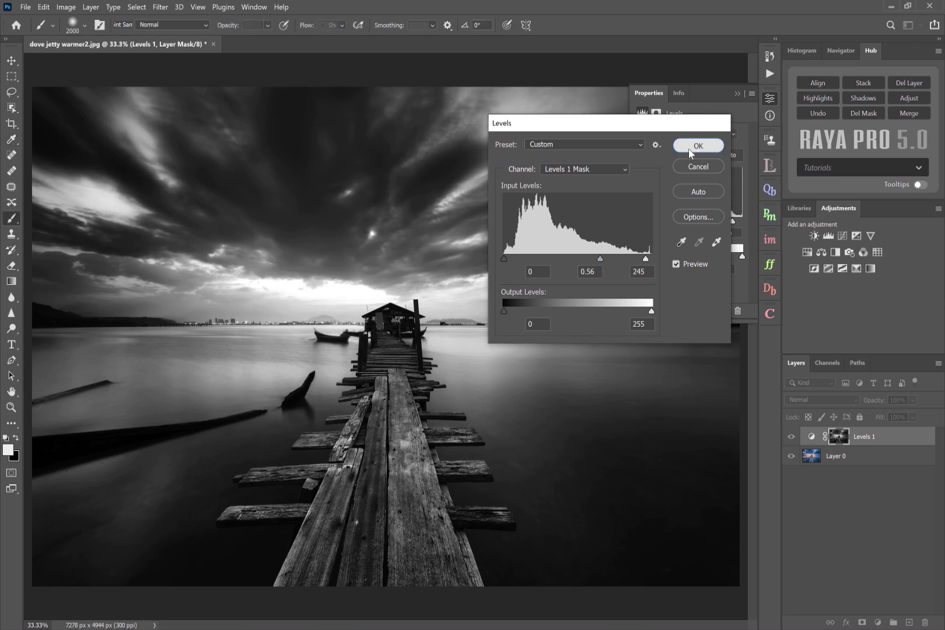
{"action": "left_click", "coordinate": [697, 146]}
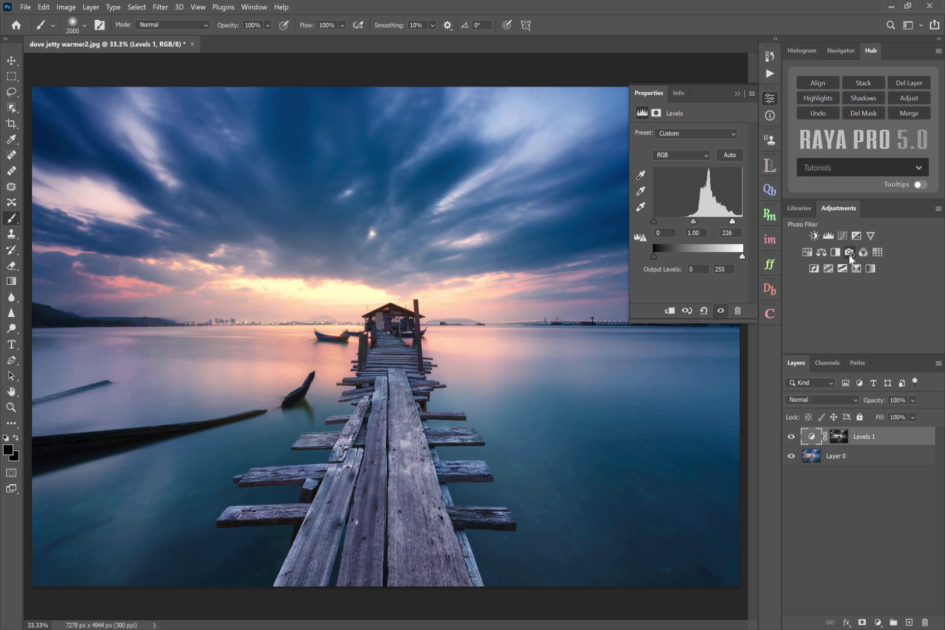
Add Photo Filter 1 set to Warming Filter (81) and settle its density at 37%.
{"action": "left_click", "coordinate": [849, 252]}
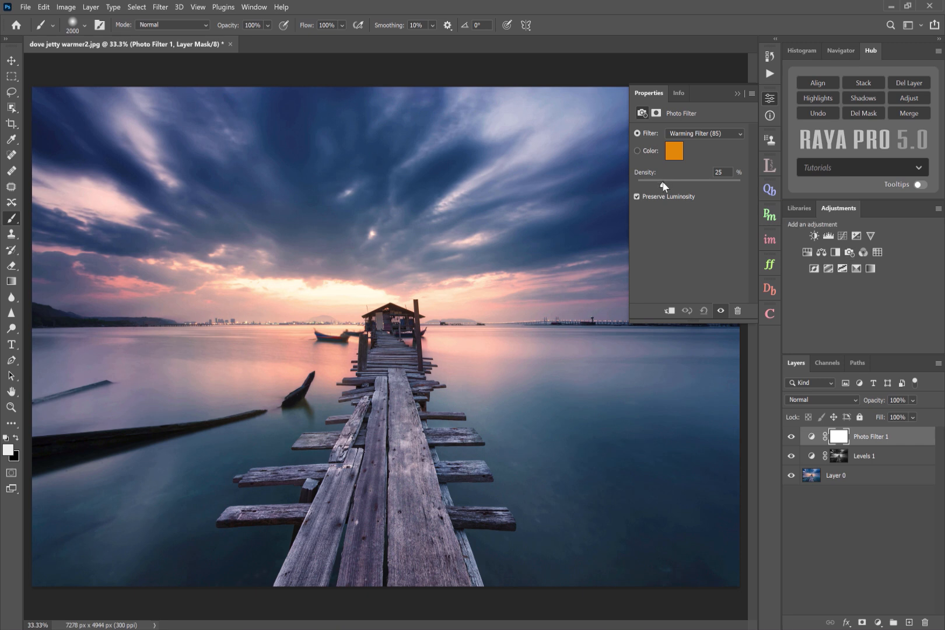
{"action": "left_click", "coordinate": [703, 135]}
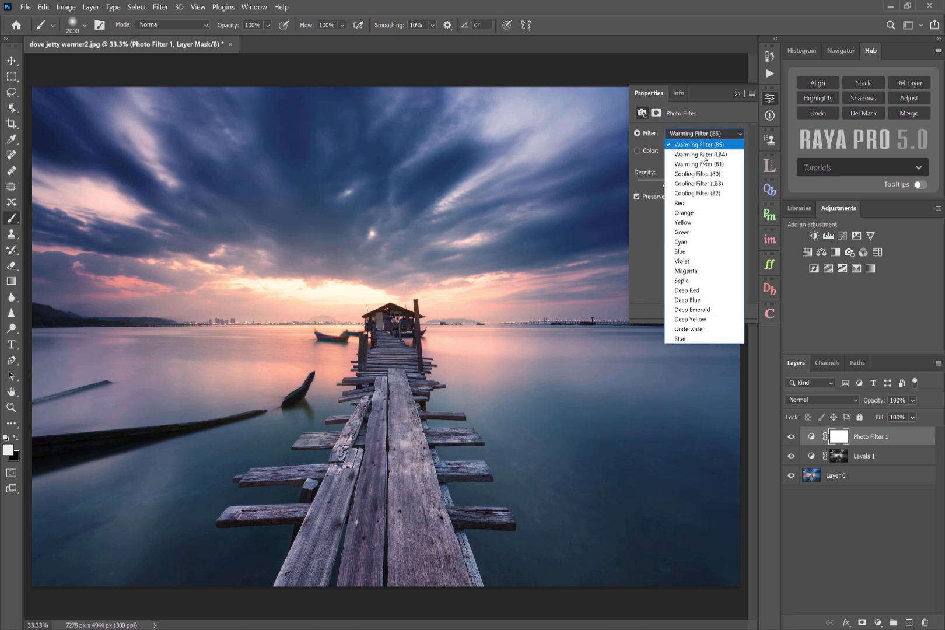
{"action": "left_click", "coordinate": [699, 154]}
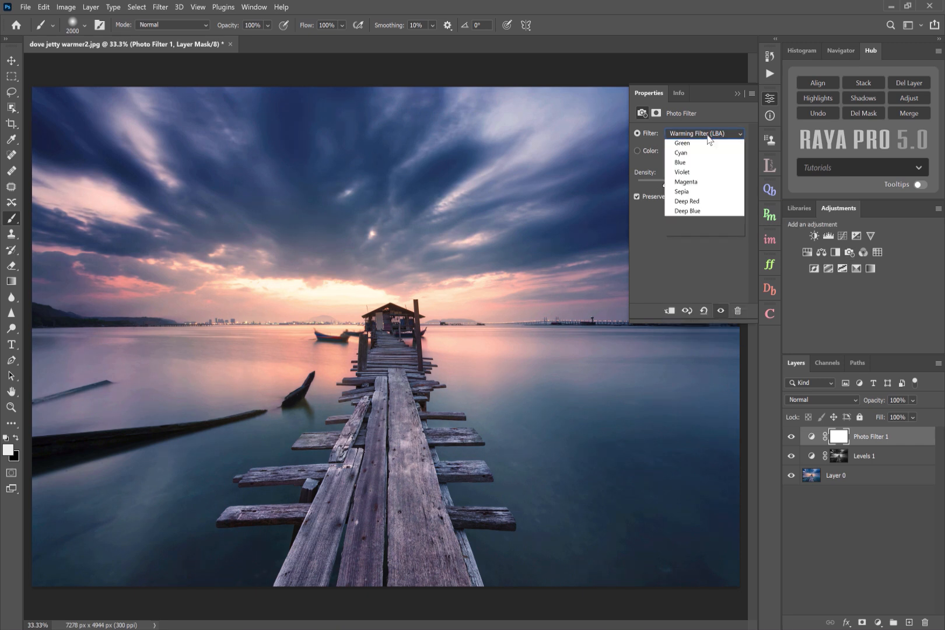
{"action": "left_click", "coordinate": [702, 134]}
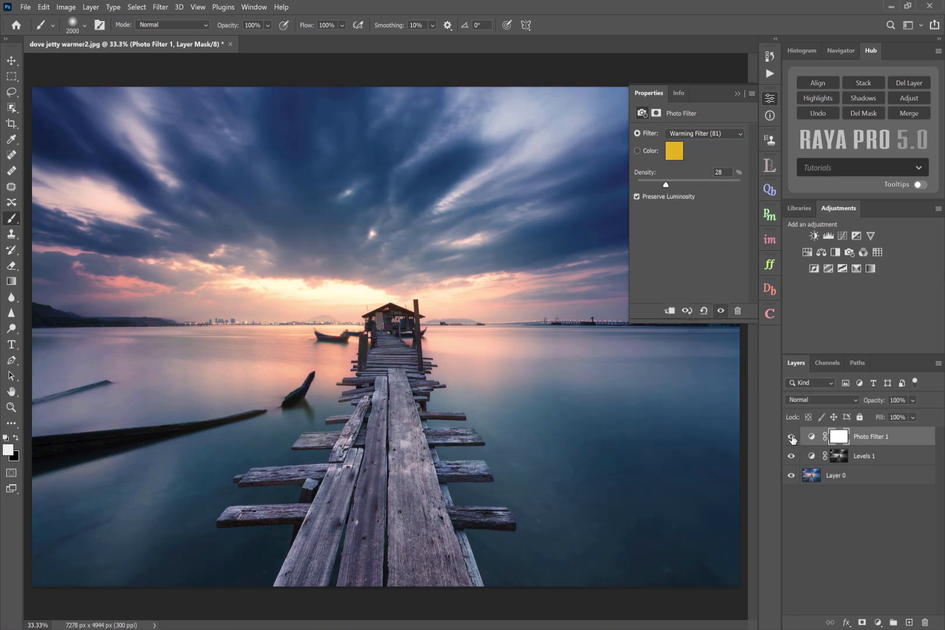
{"action": "left_click_drag", "start_coordinate": [665, 184], "coordinate": [683, 185]}
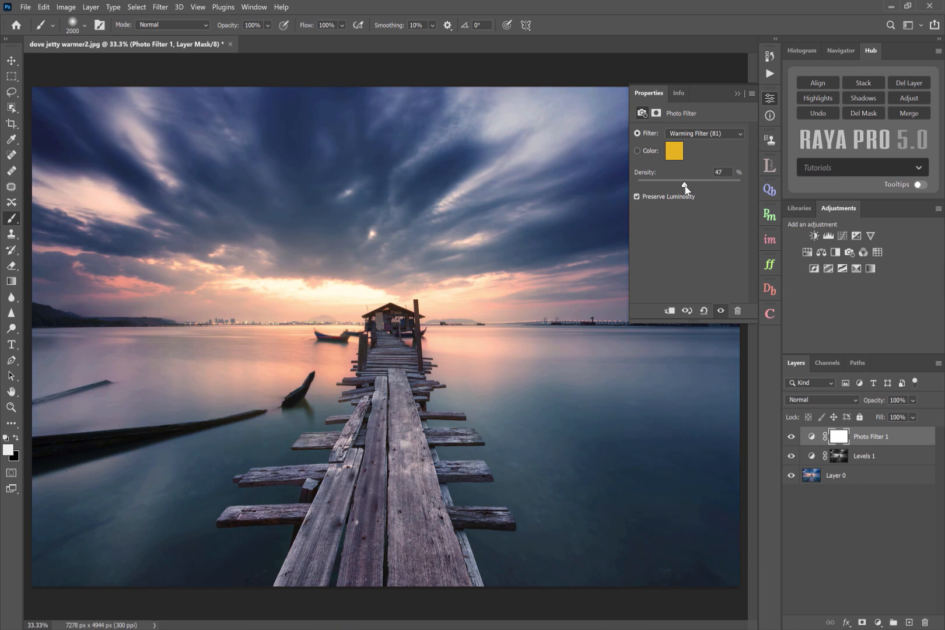
{"action": "left_click_drag", "start_coordinate": [684, 184], "coordinate": [664, 184]}
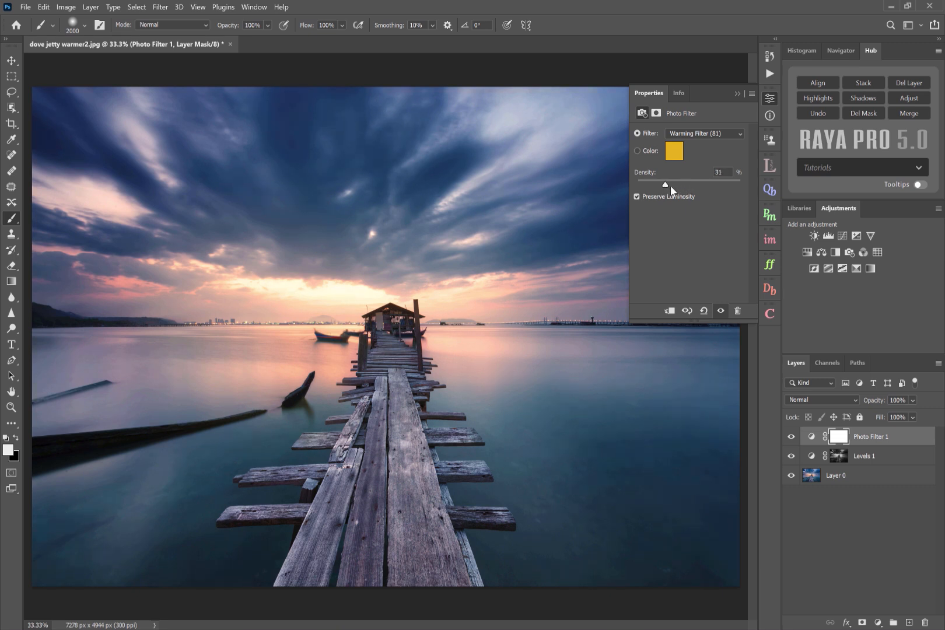
{"action": "left_click_drag", "start_coordinate": [664, 184], "coordinate": [675, 185]}
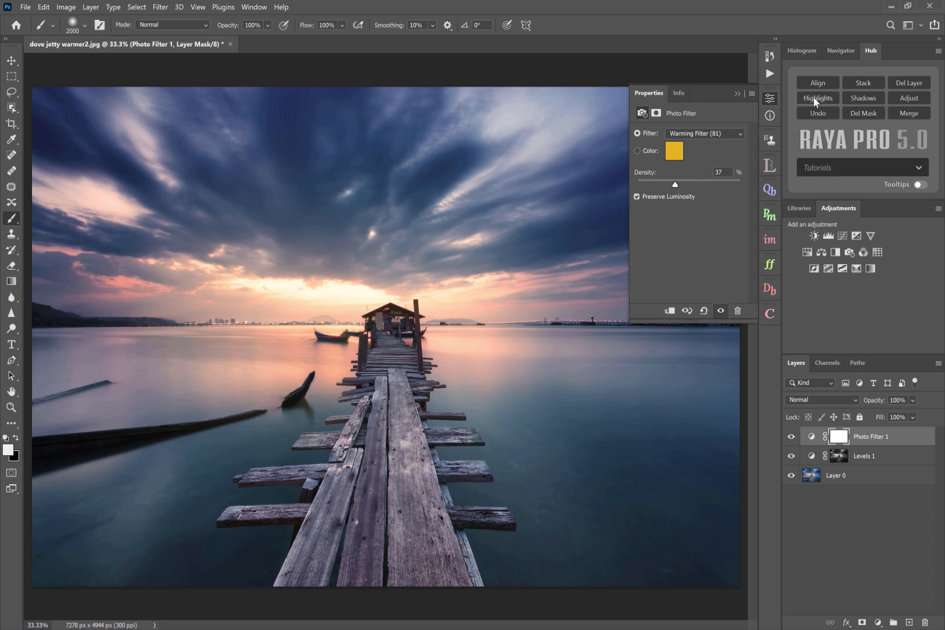
Apply a Raya Pro Highlights mask to Photo Filter 1 with Levels midpoint 0.41.
{"action": "left_click", "coordinate": [791, 436]}
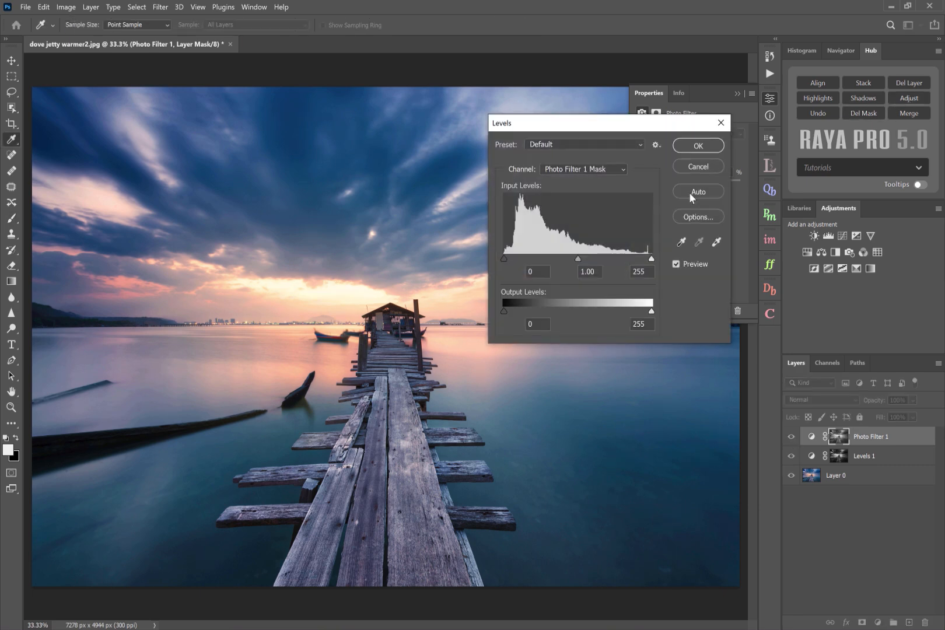
{"action": "left_click_drag", "start_coordinate": [604, 256], "coordinate": [615, 258]}
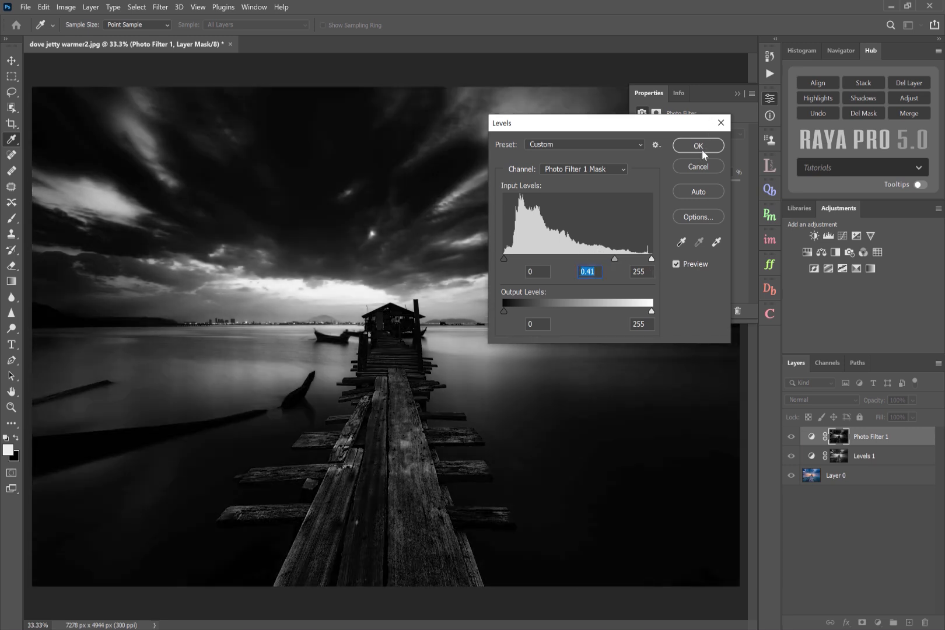
{"action": "left_click", "coordinate": [698, 146]}
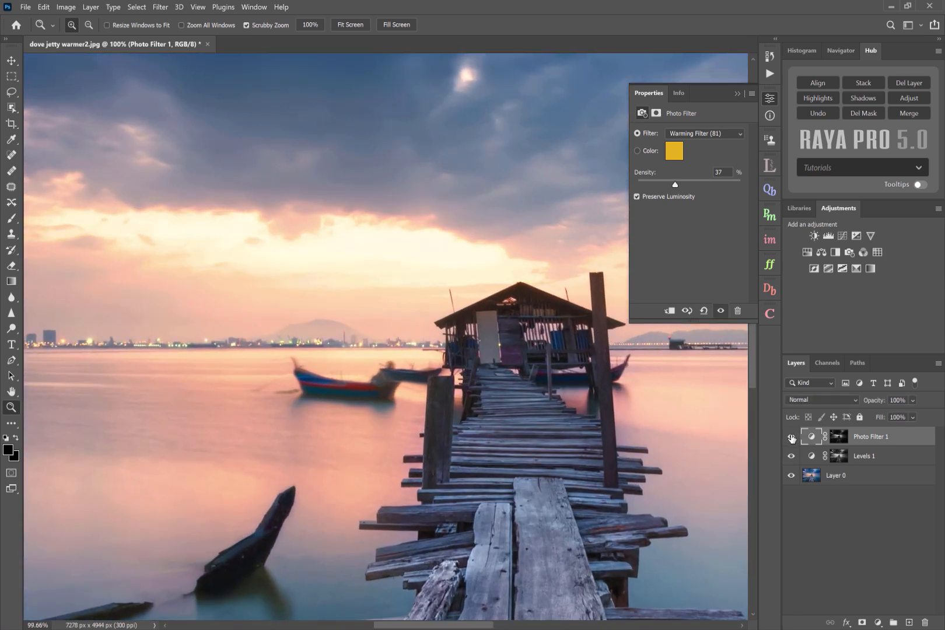
{"action": "left_click", "coordinate": [791, 436]}
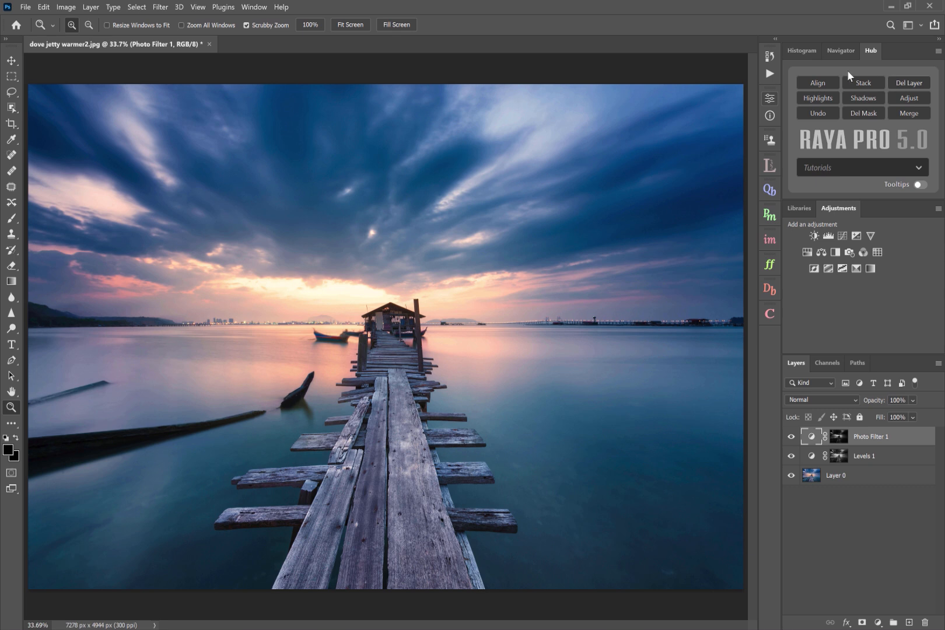
{"action": "mouse_move", "coordinate": [769, 116]}
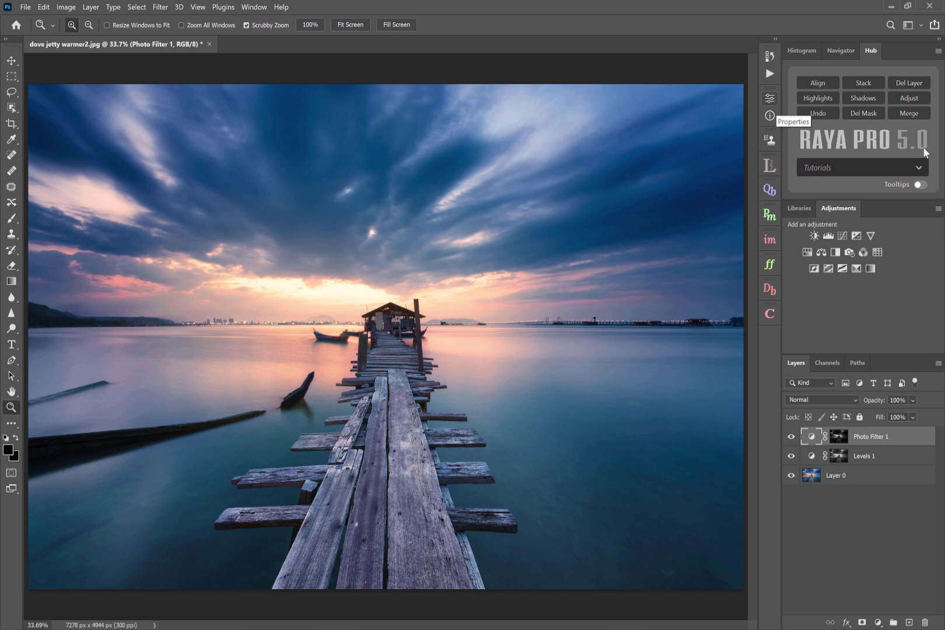
{"action": "mouse_move", "coordinate": [924, 152]}
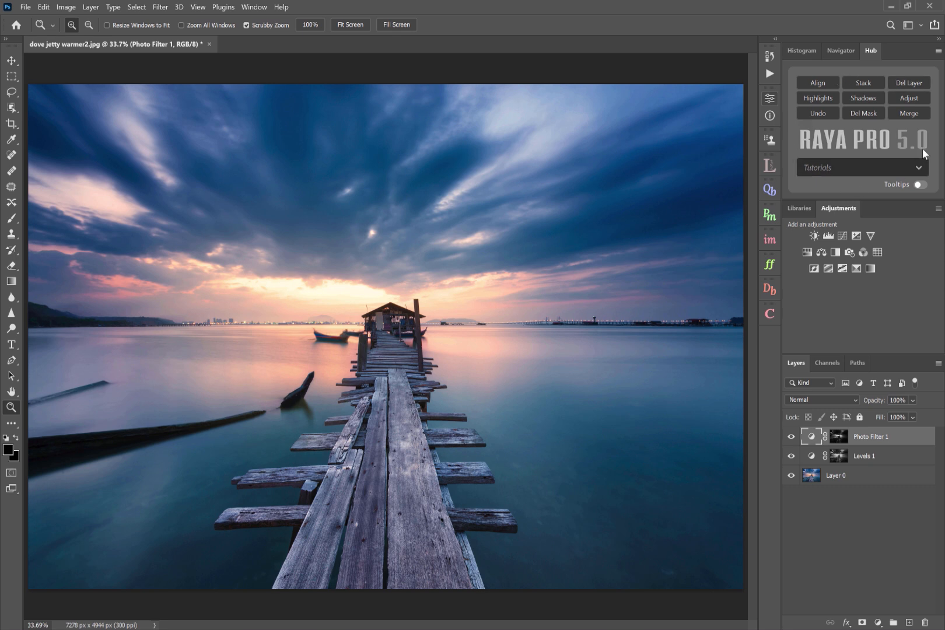